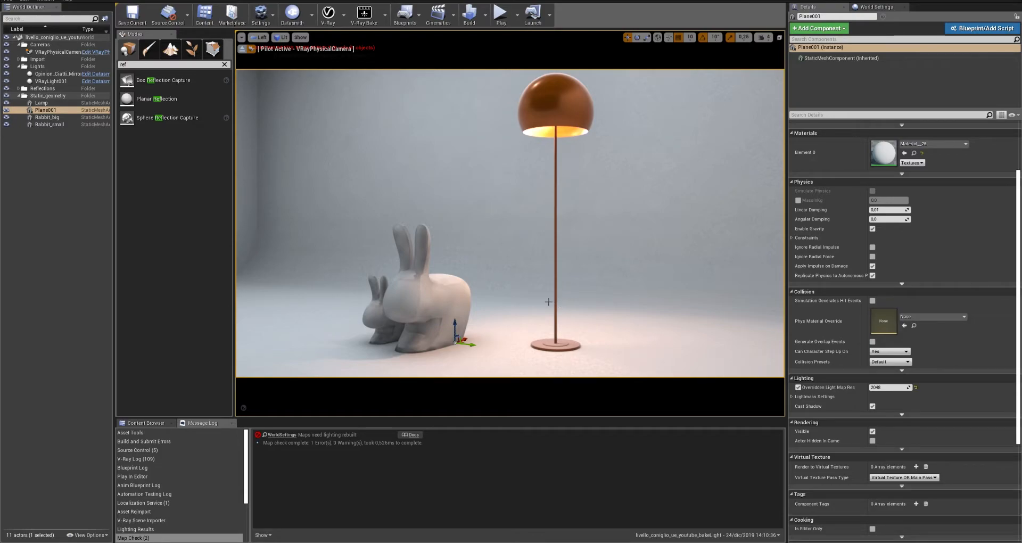
pyautogui.moveTo(547, 299)
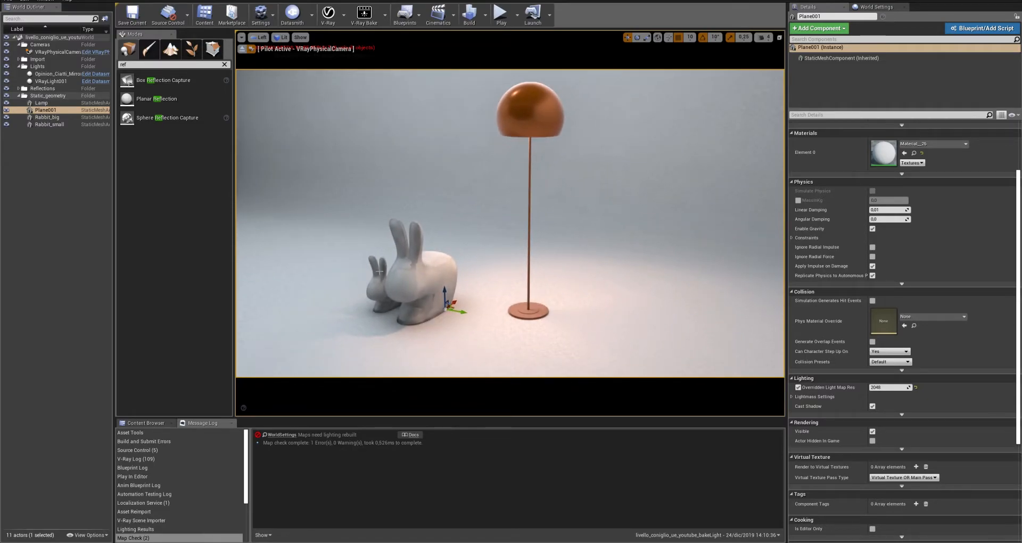
pyautogui.moveTo(415, 282)
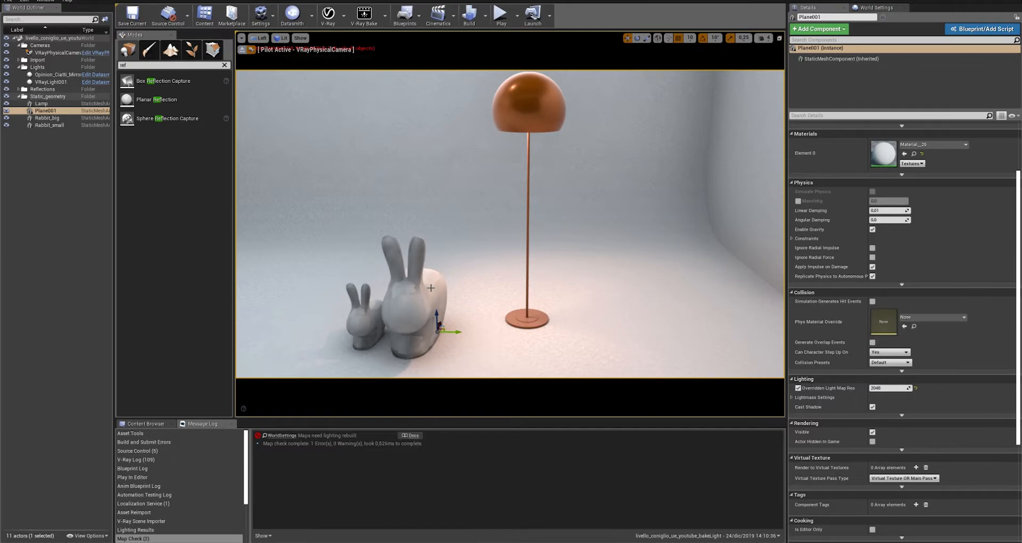
pyautogui.moveTo(307, 88)
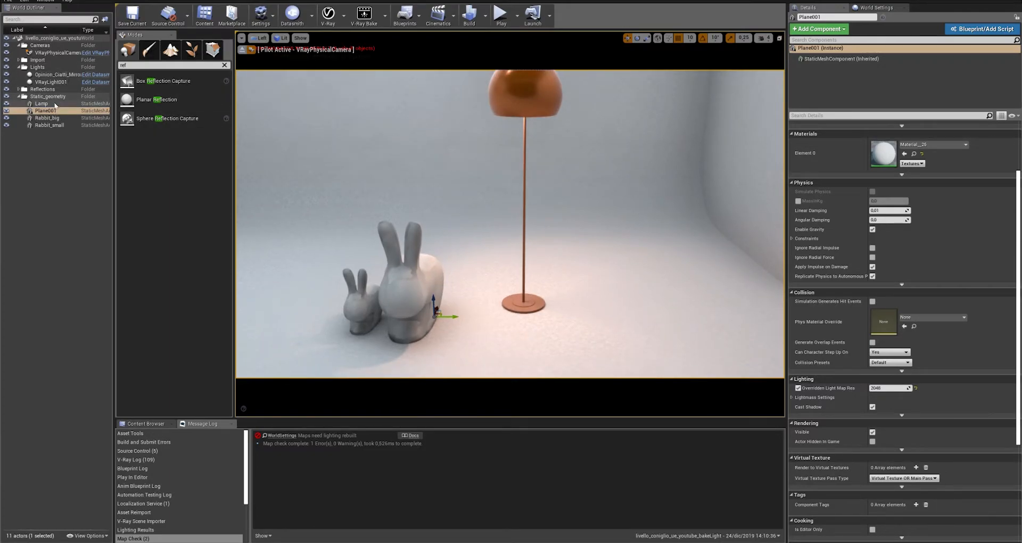
# Step: Check lightmap resolutions for Lamp (2048), Plane001, and Rabbit_small (override 92)
pyautogui.click(33, 103)
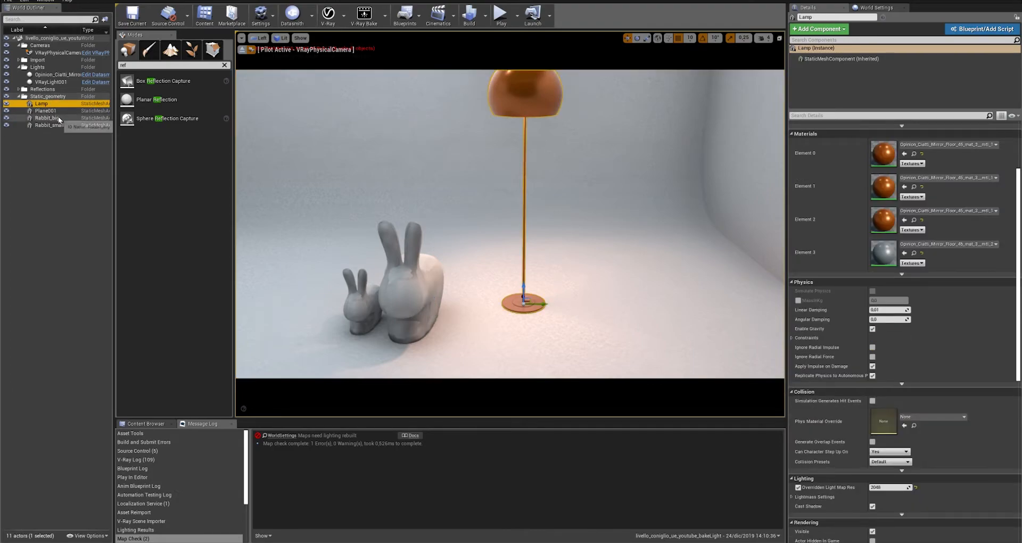
pyautogui.click(38, 110)
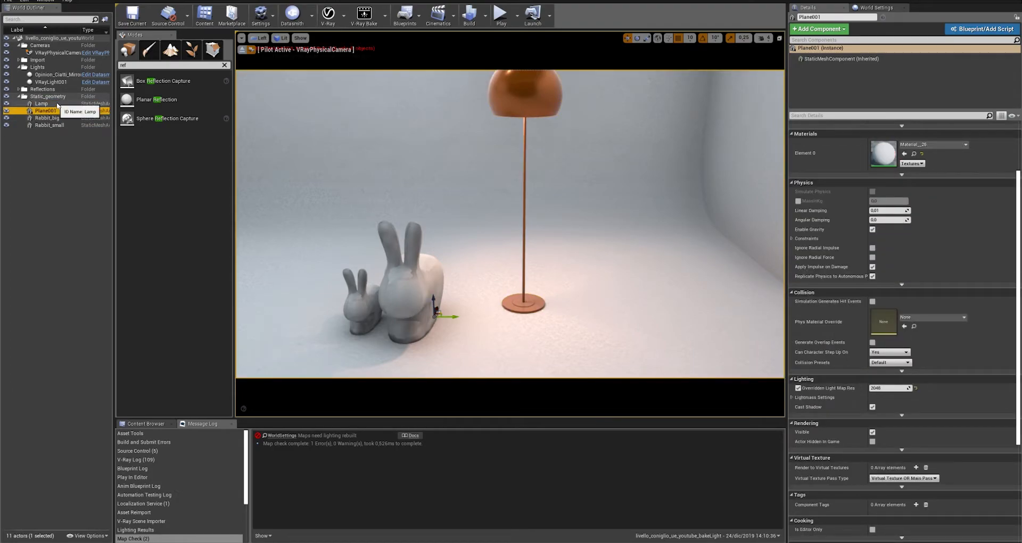
pyautogui.click(33, 102)
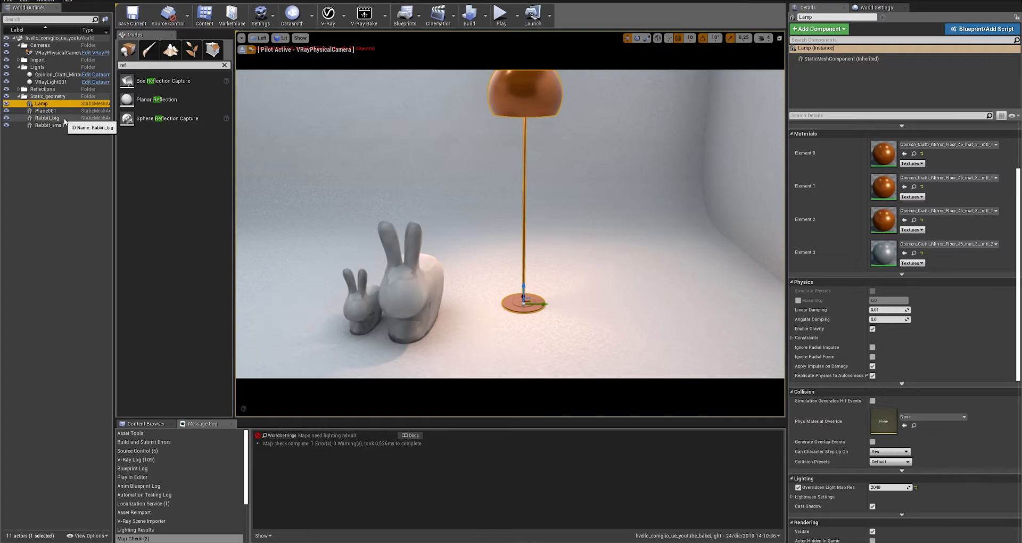
pyautogui.click(39, 125)
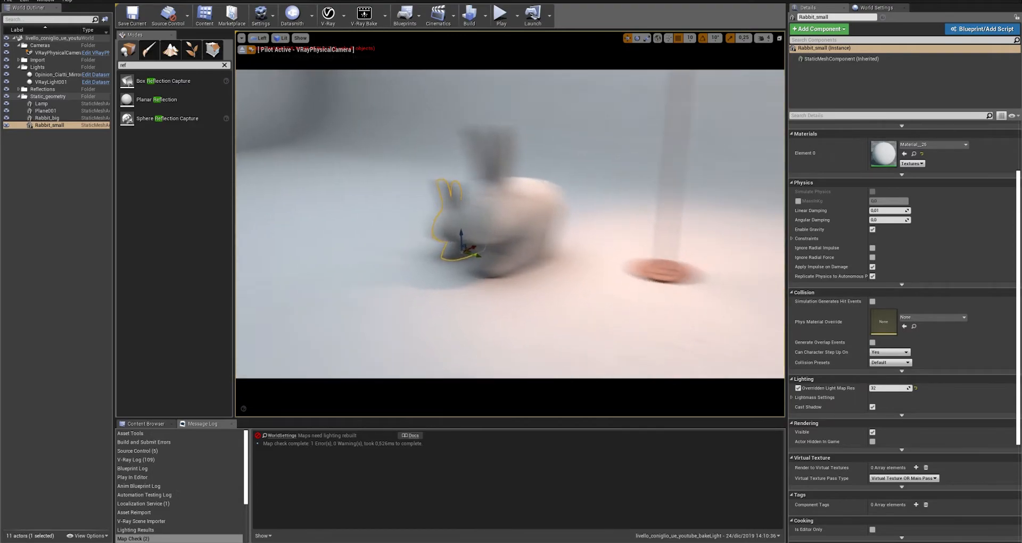
# Step: Switch the viewport to Lighting Only, then to Optimization Viewmodes > Lightmap Density
pyautogui.click(280, 38)
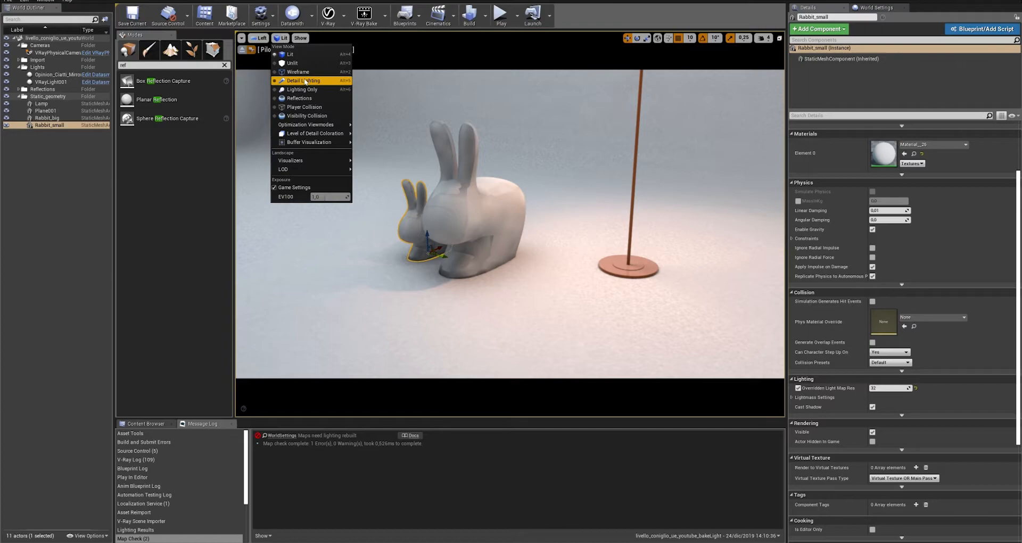
pyautogui.click(301, 89)
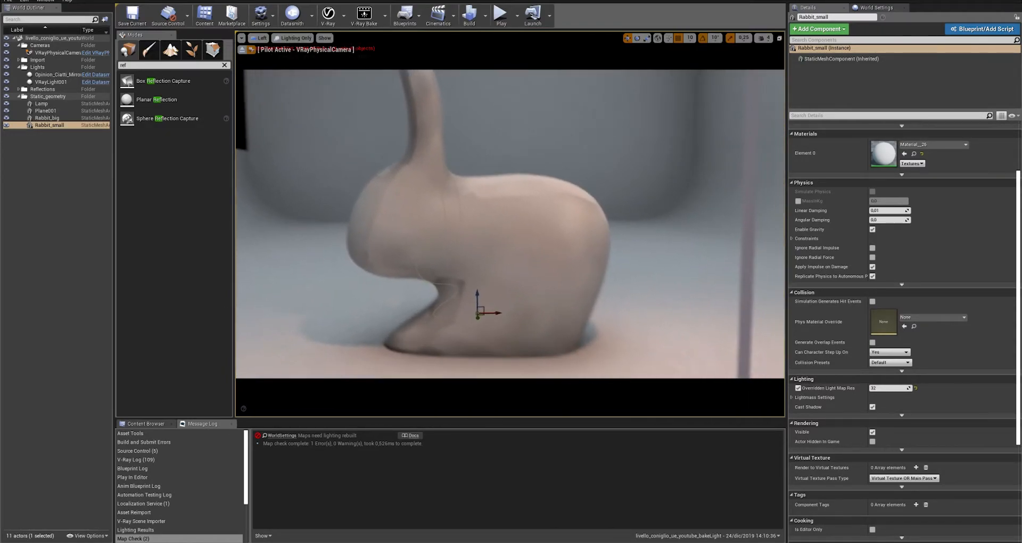
pyautogui.click(294, 38)
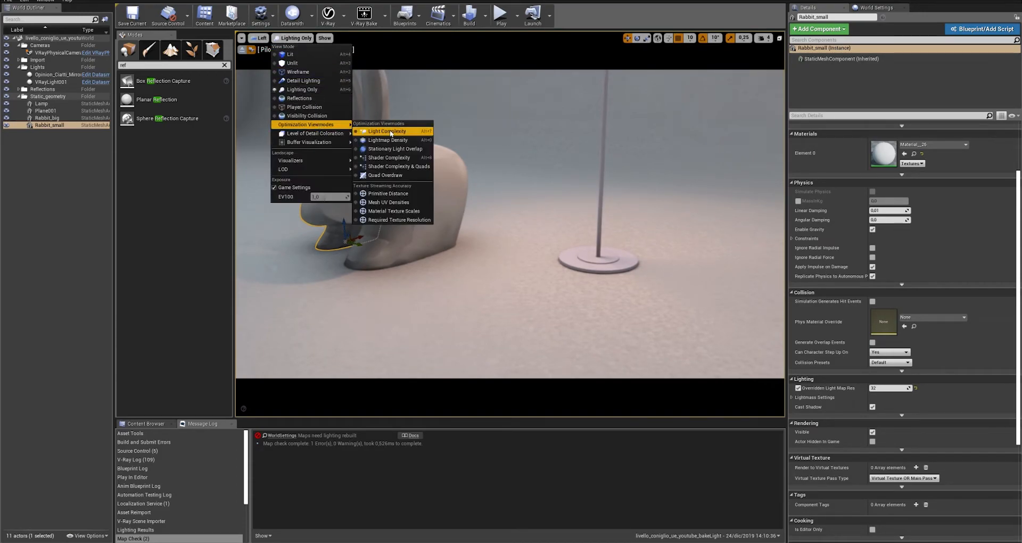
pyautogui.click(389, 140)
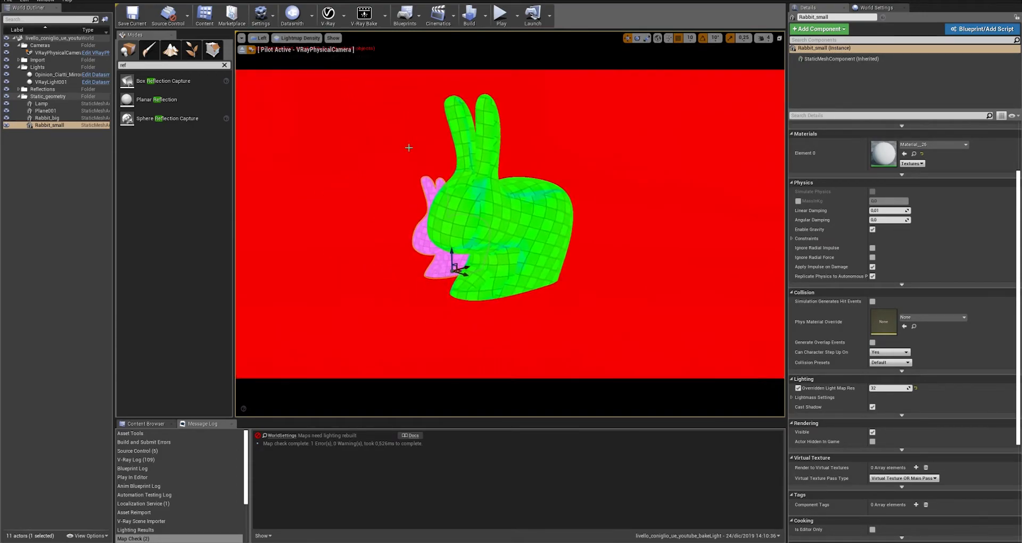
# Step: Select Rabbit_big and set its Overridden Light Map Res to 2048
pyautogui.click(42, 118)
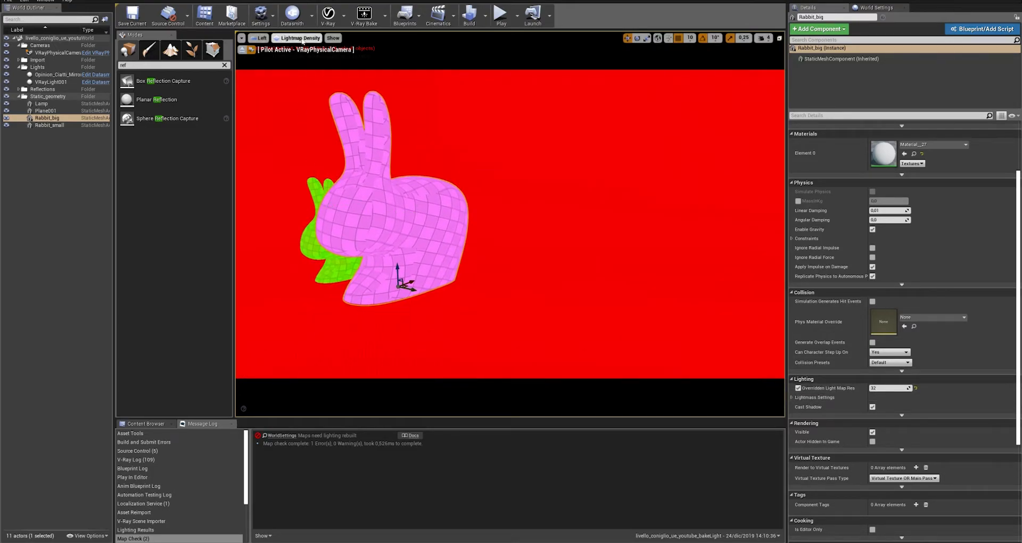
pyautogui.click(298, 37)
pyautogui.write('2048')
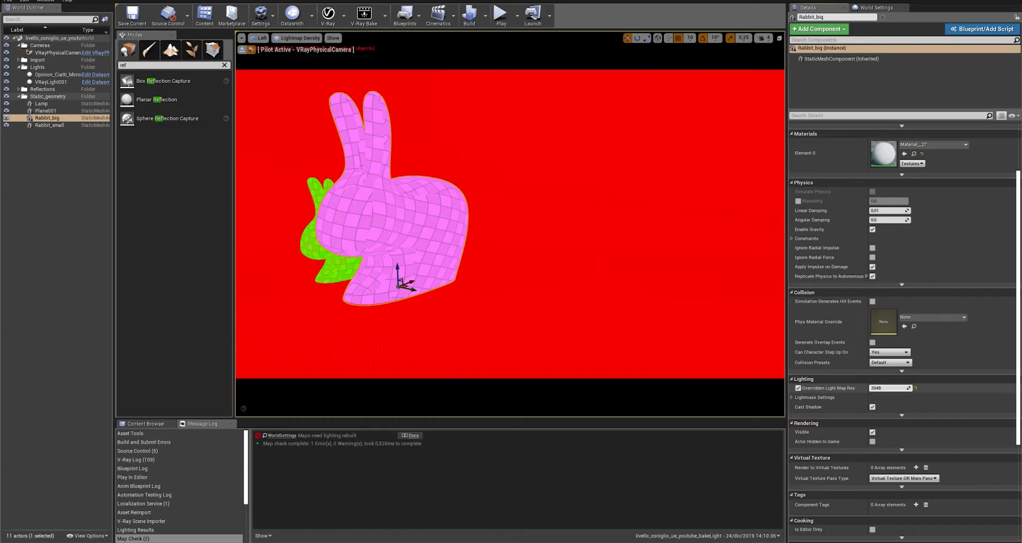
pyautogui.click(47, 124)
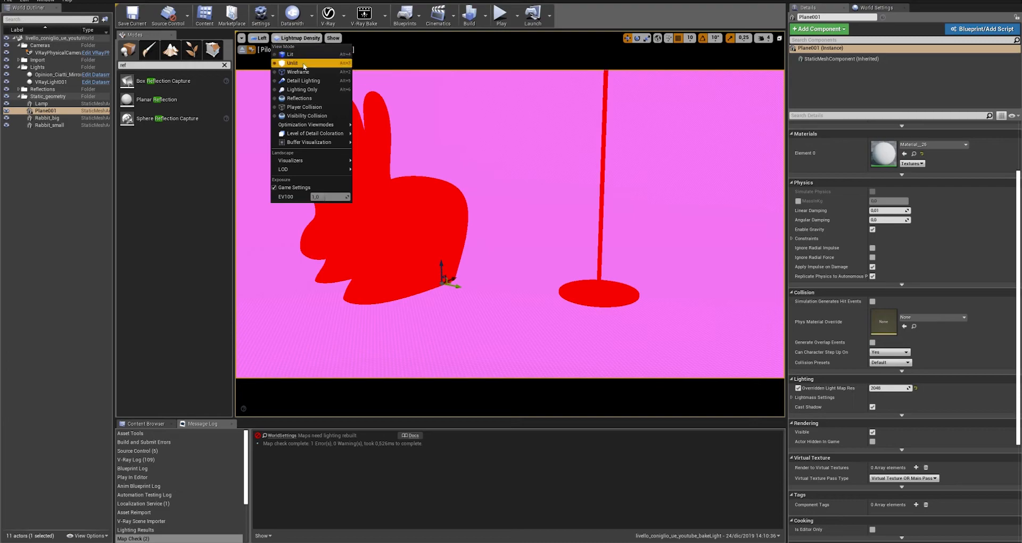
# Step: Set the viewport View Mode back to Lit
pyautogui.click(287, 55)
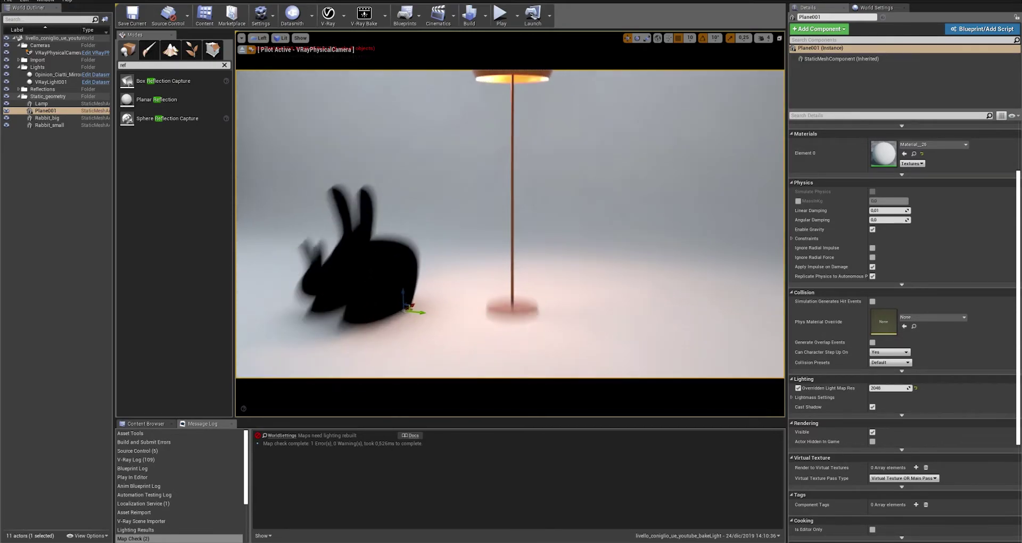
pyautogui.moveTo(361, 12)
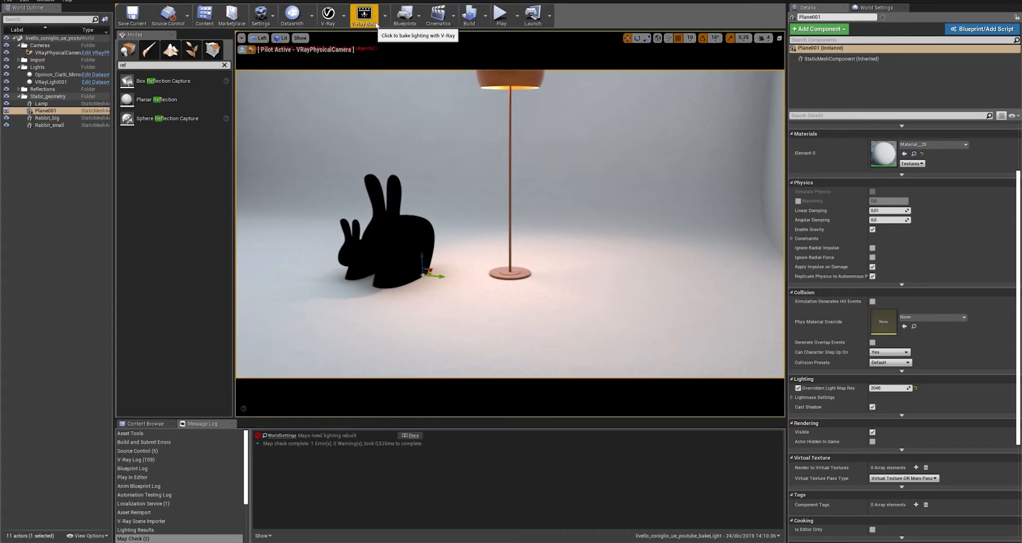
# Step: Enable Export EXR and Override Light Maps in the V-Ray Bake Settings
pyautogui.click(384, 15)
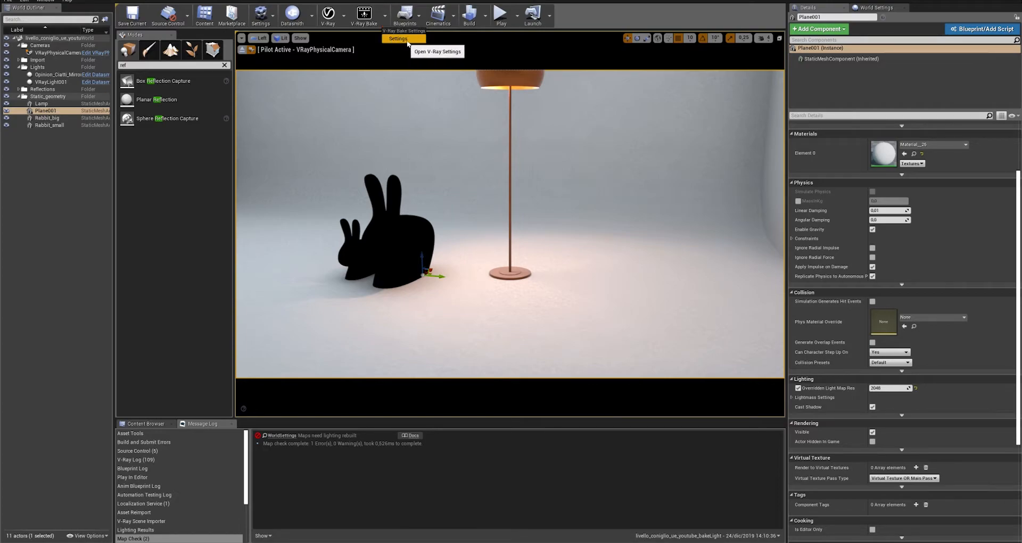
pyautogui.click(404, 38)
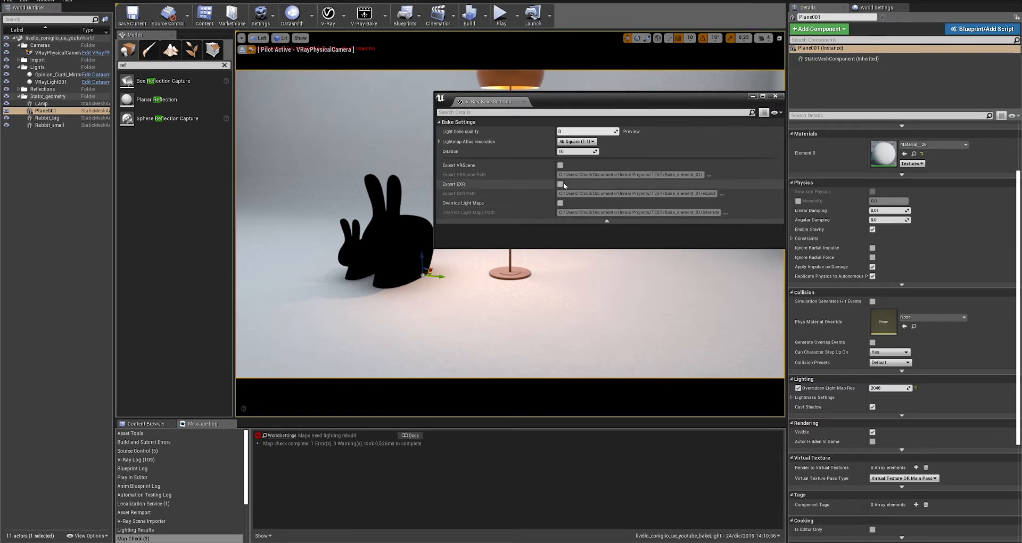
pyautogui.click(559, 183)
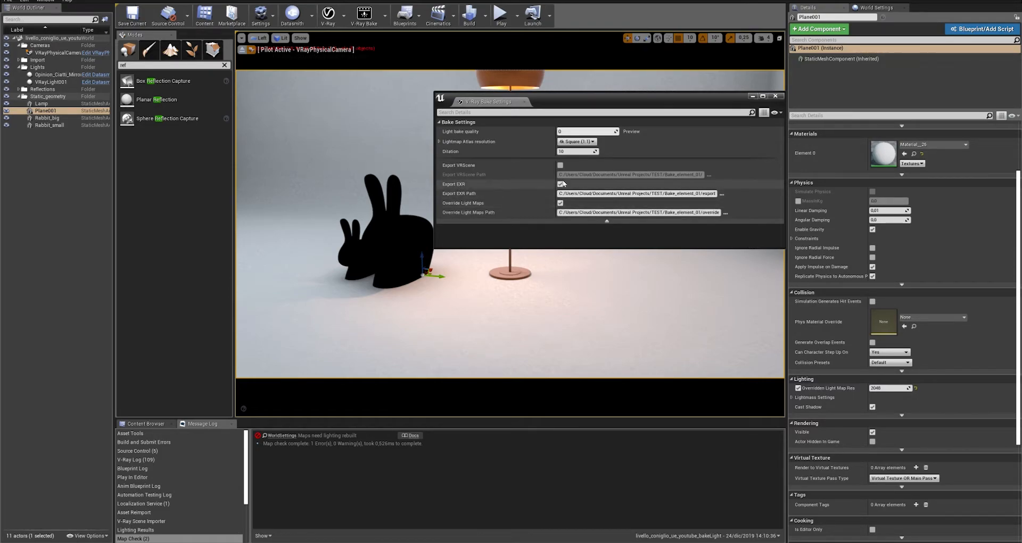
pyautogui.click(559, 183)
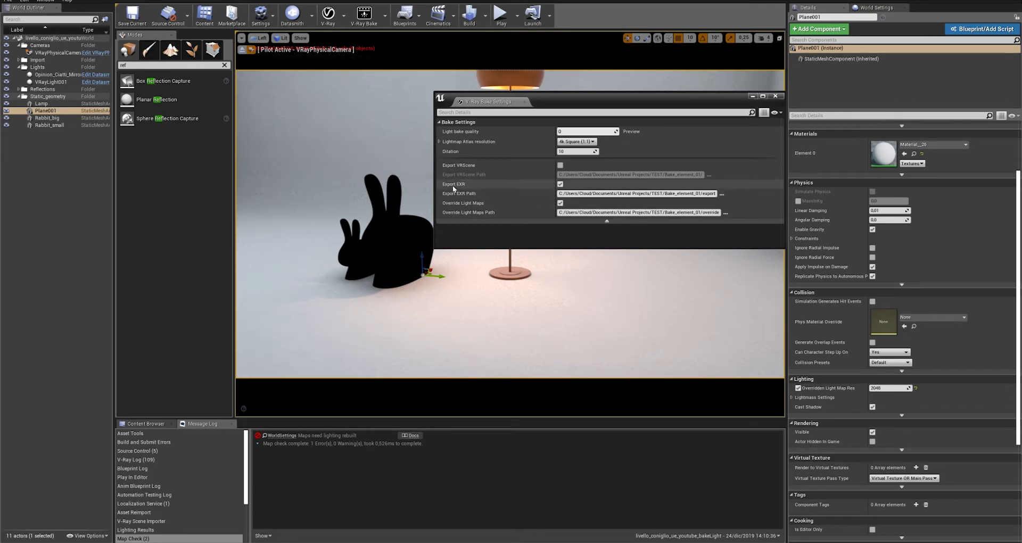
pyautogui.moveTo(459, 193)
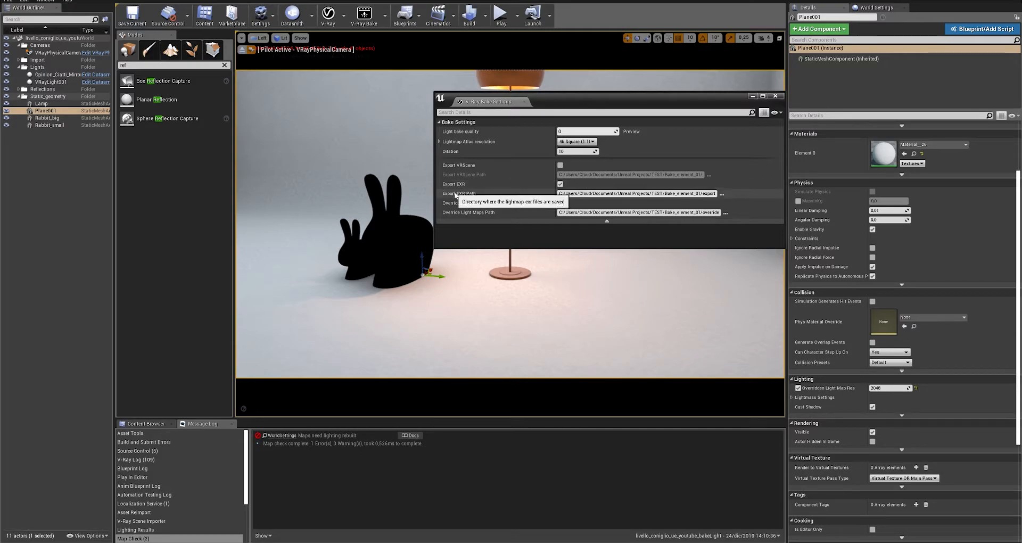
pyautogui.moveTo(421, 245)
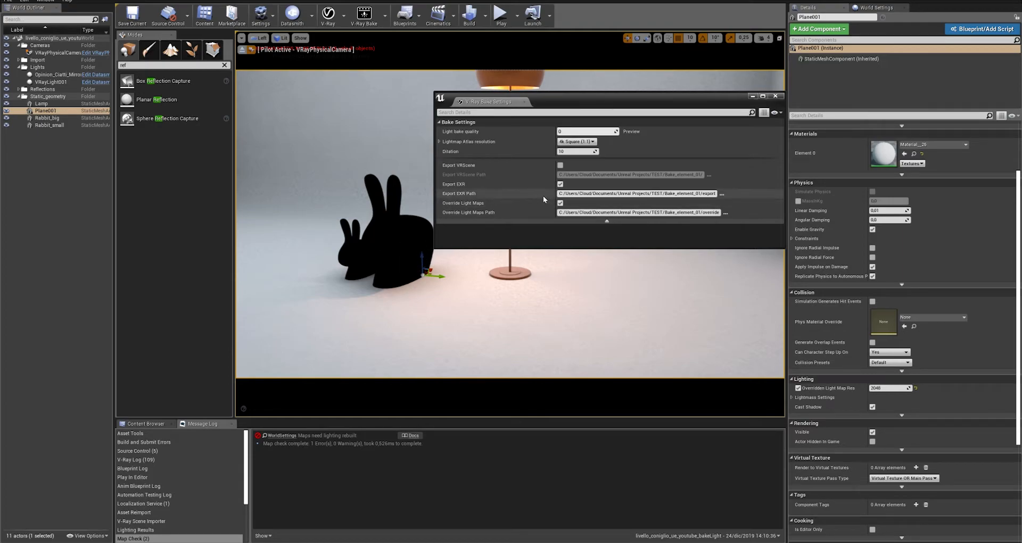
pyautogui.moveTo(560, 203)
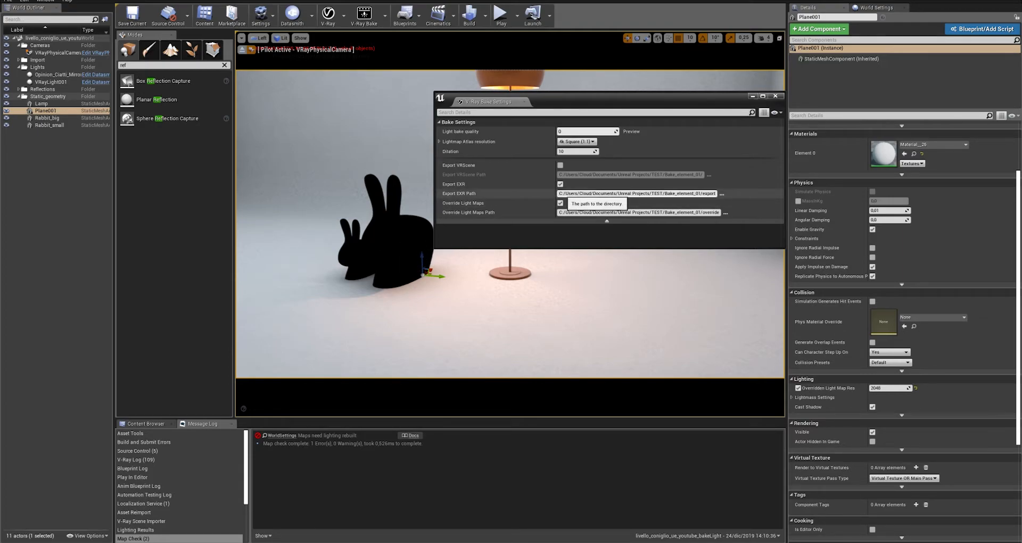
pyautogui.moveTo(477, 212)
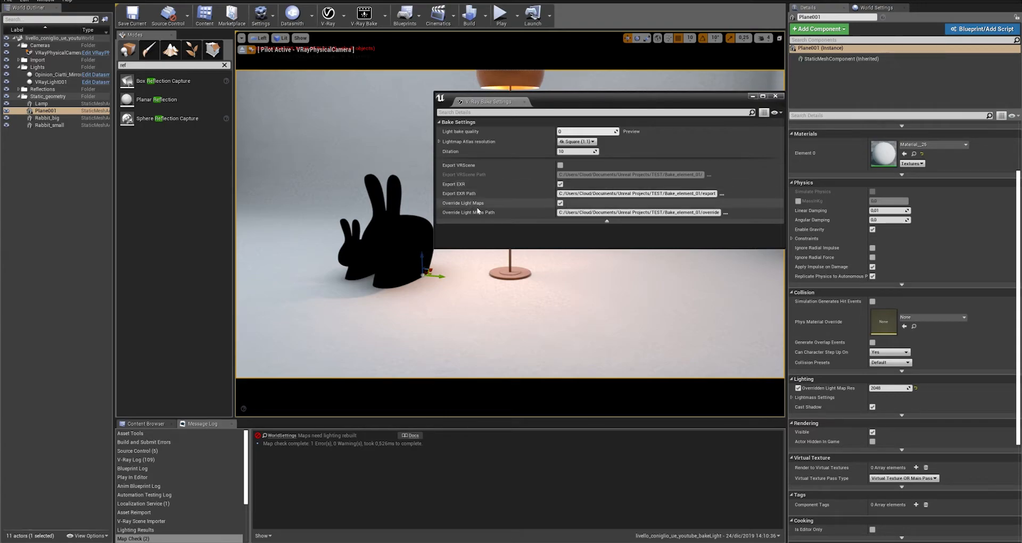
pyautogui.moveTo(511, 213)
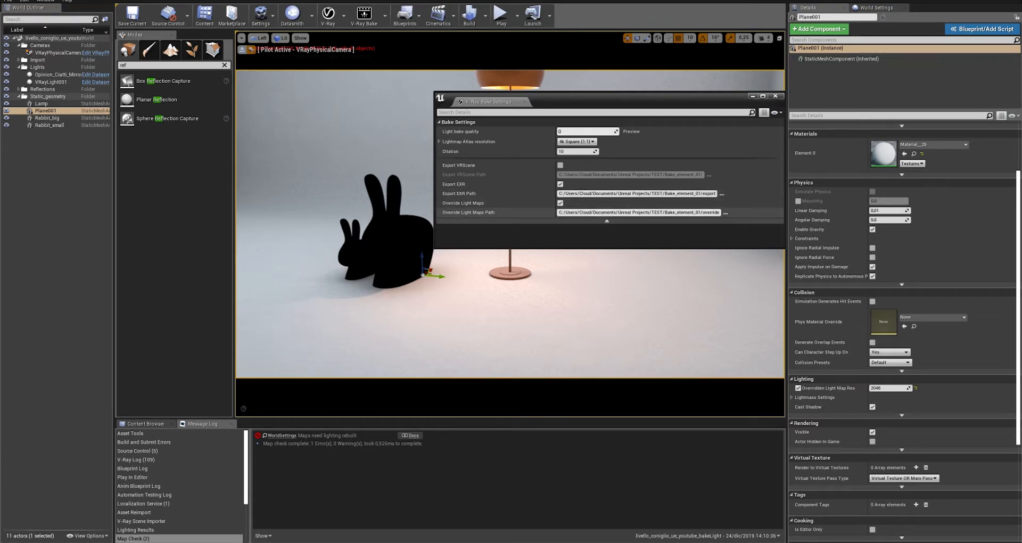
pyautogui.moveTo(561, 184)
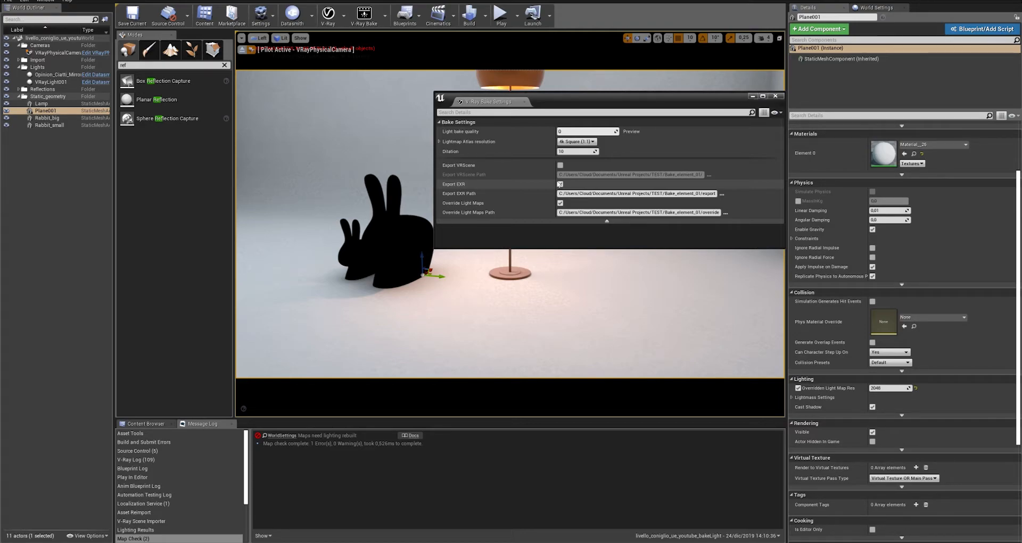
# Step: Select the Export EXR Path text in the V-Ray bake settings
pyautogui.click(559, 184)
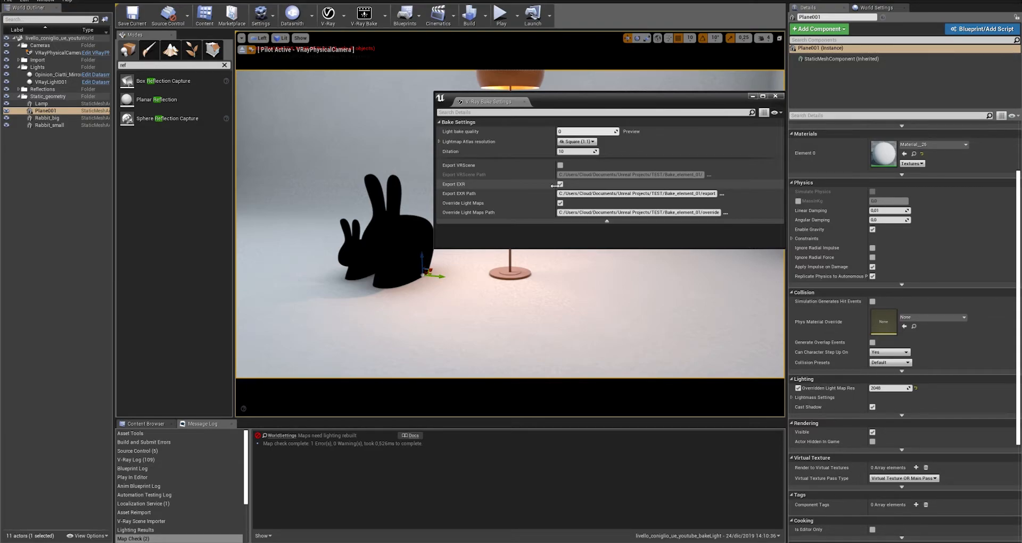
pyautogui.click(560, 184)
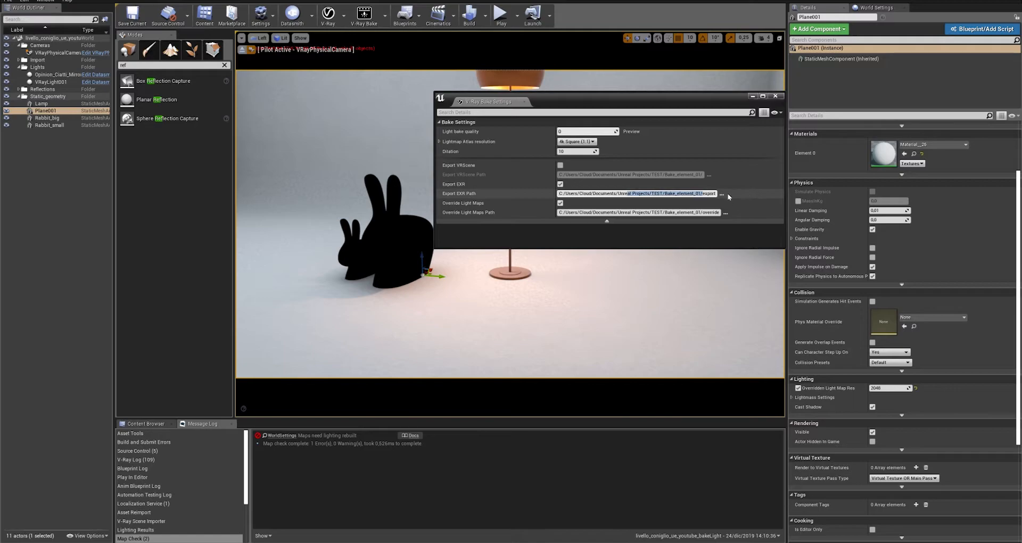
pyautogui.moveTo(708, 195)
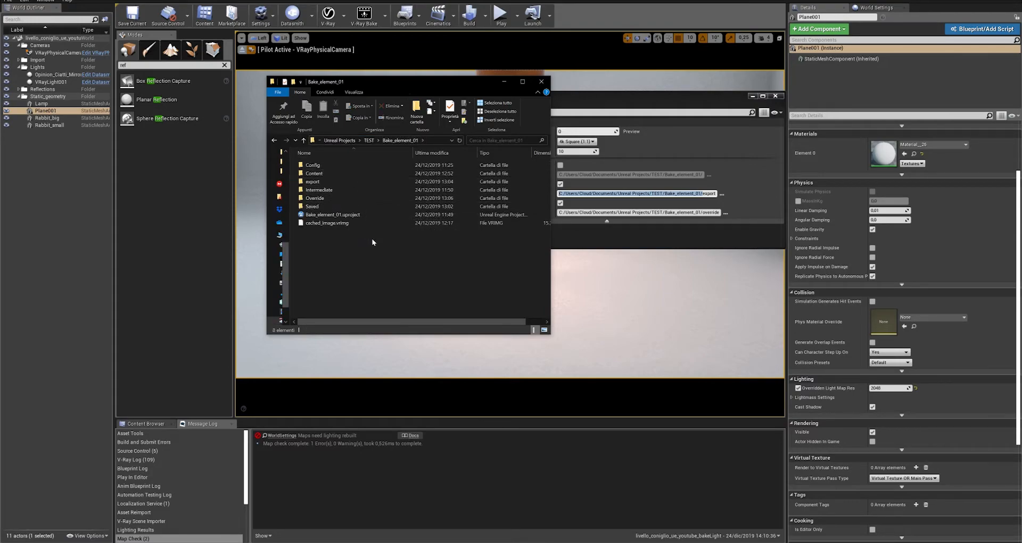
pyautogui.click(312, 181)
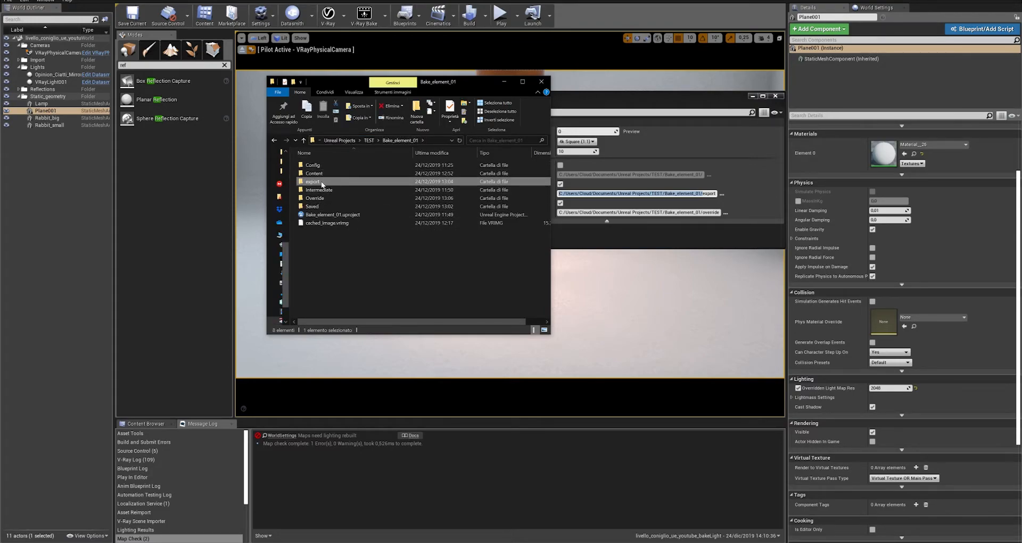
pyautogui.click(312, 206)
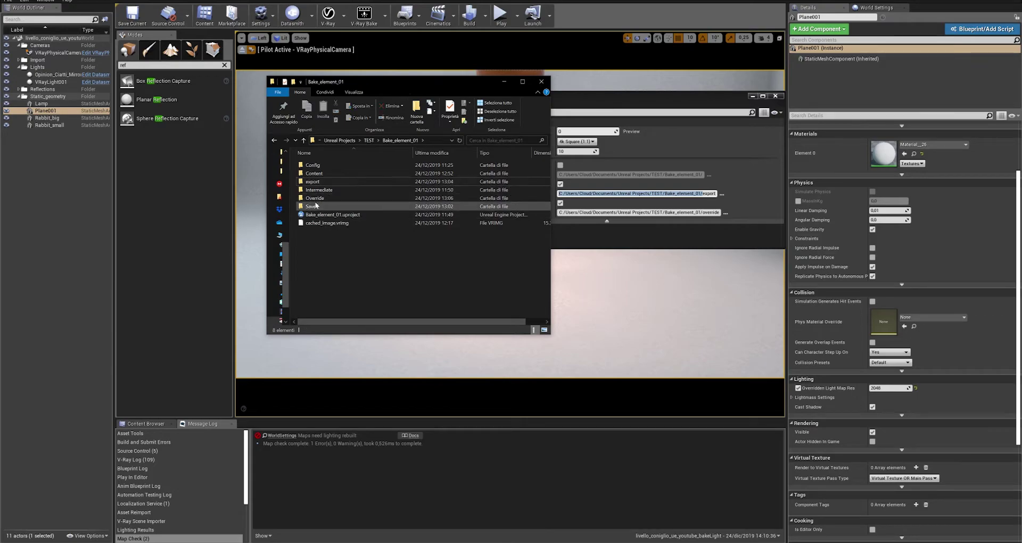
pyautogui.click(314, 198)
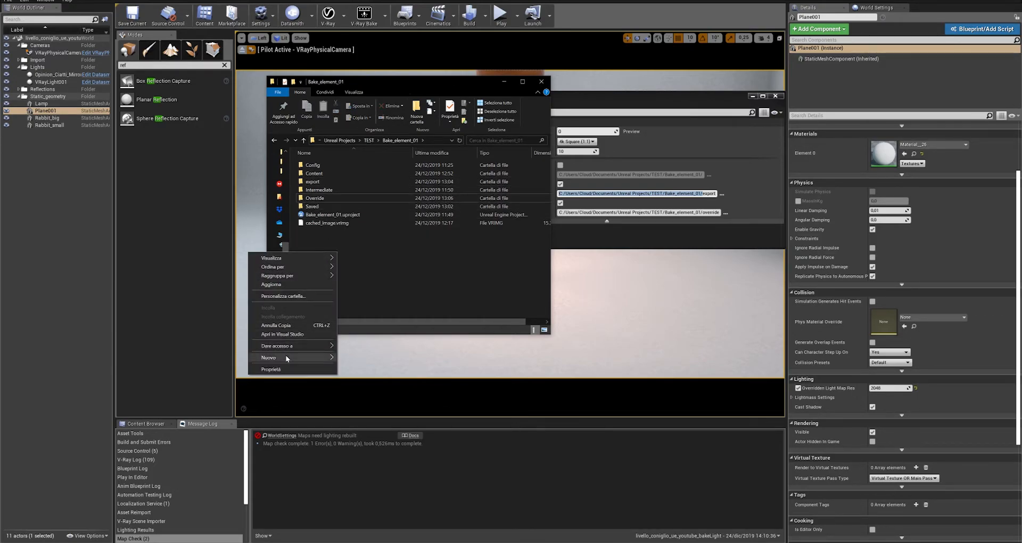
pyautogui.moveTo(286, 357)
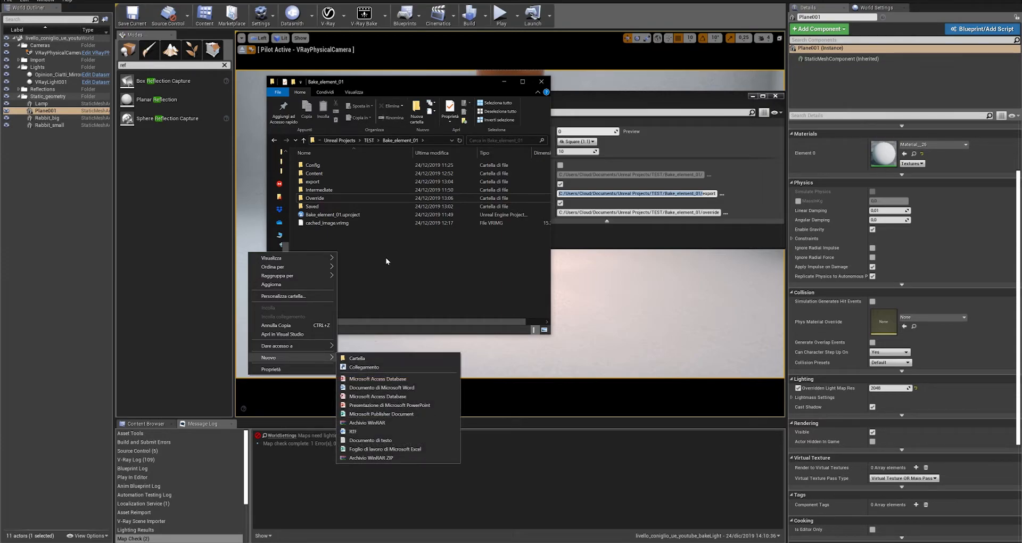
pyautogui.click(356, 359)
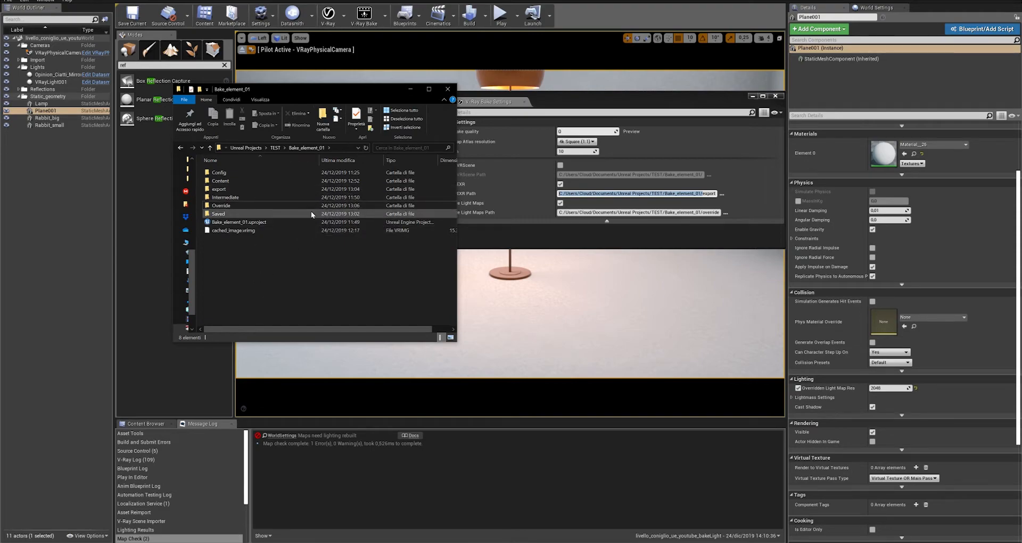
pyautogui.click(219, 189)
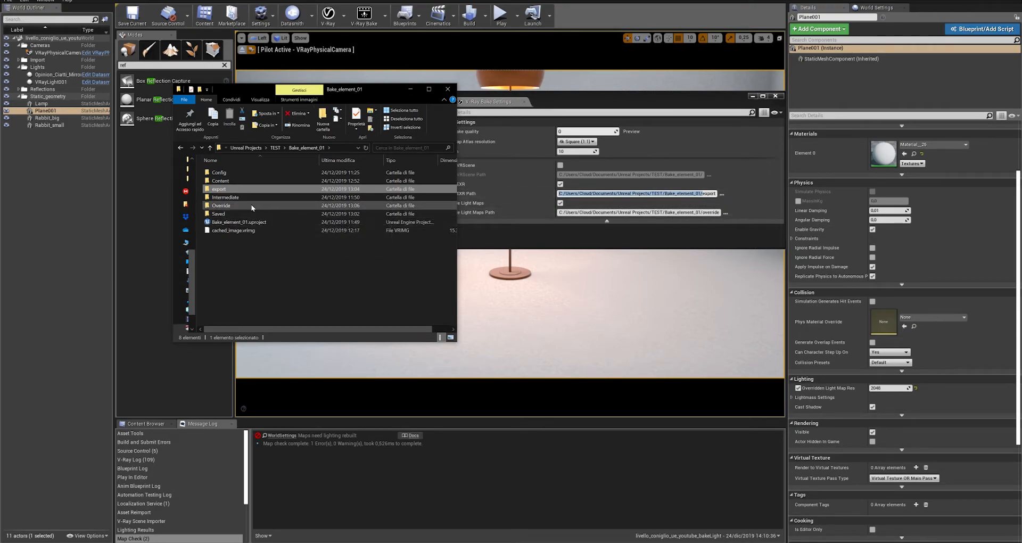
pyautogui.click(221, 205)
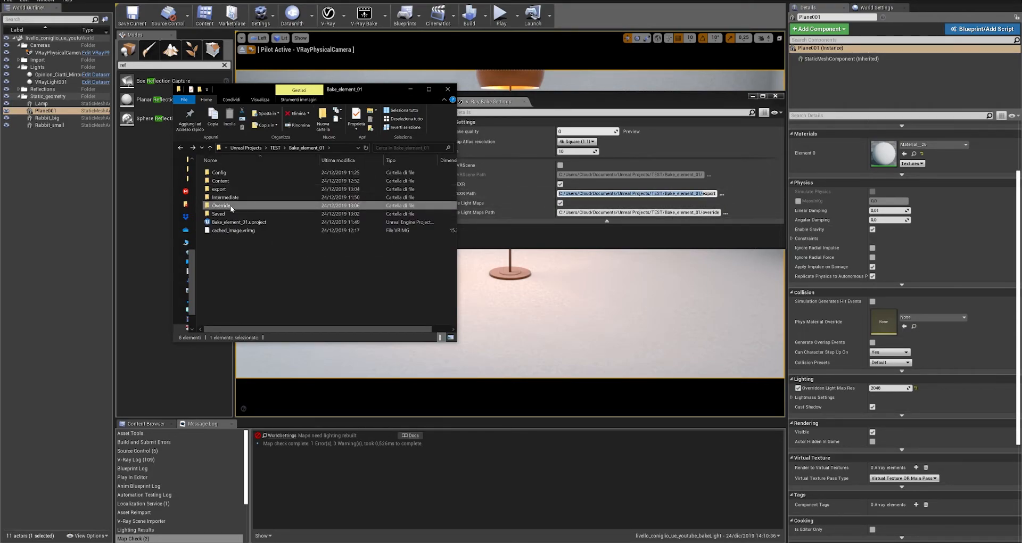
pyautogui.doubleClick(221, 205)
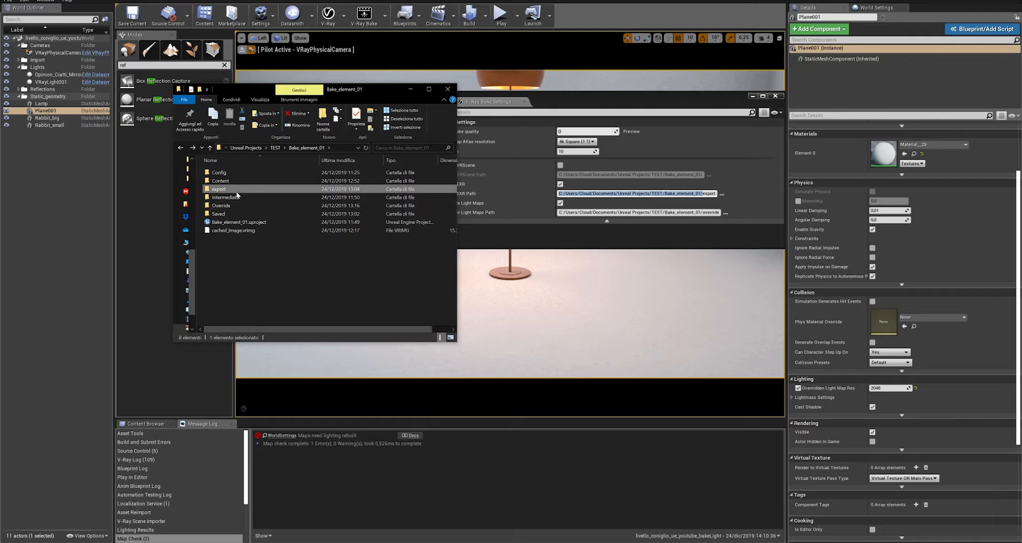
pyautogui.doubleClick(219, 189)
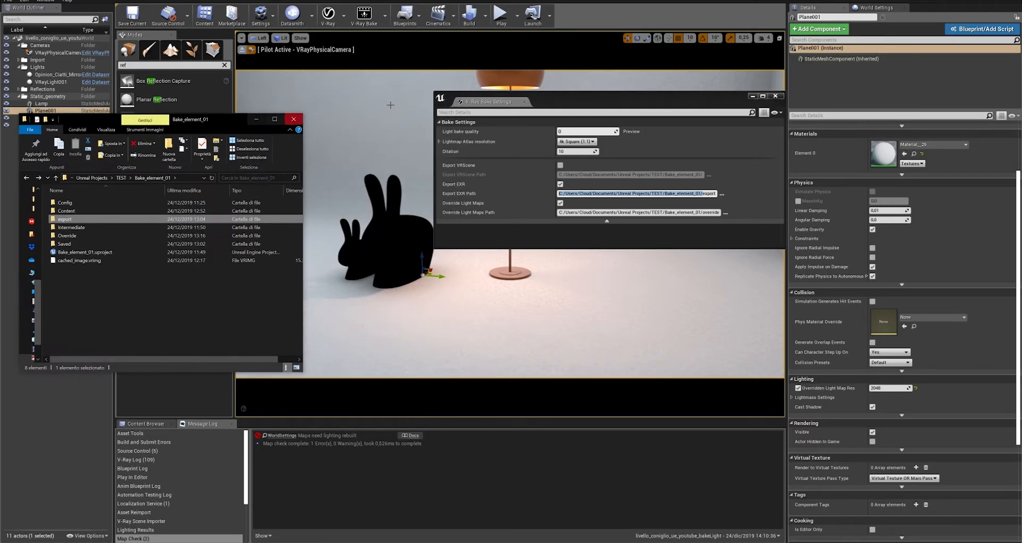
# Step: Select Rabbit_small and Rabbit_big, then open the export folder in File Explorer
pyautogui.click(293, 118)
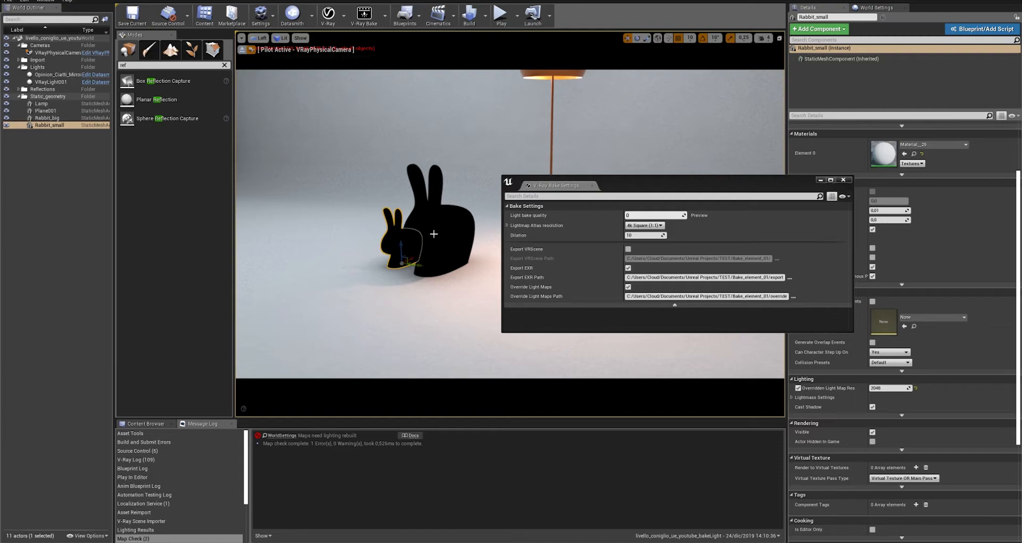
pyautogui.click(44, 118)
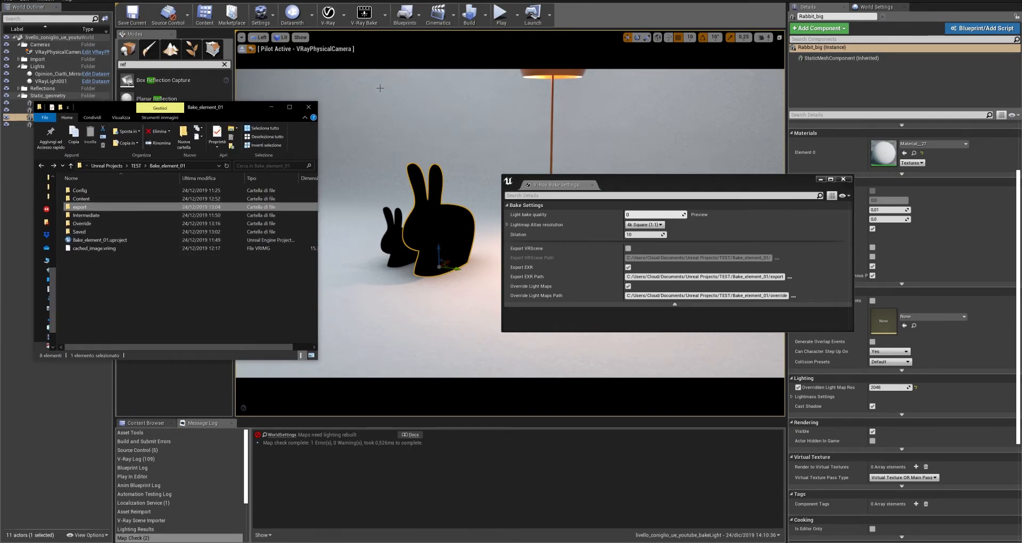
pyautogui.click(627, 266)
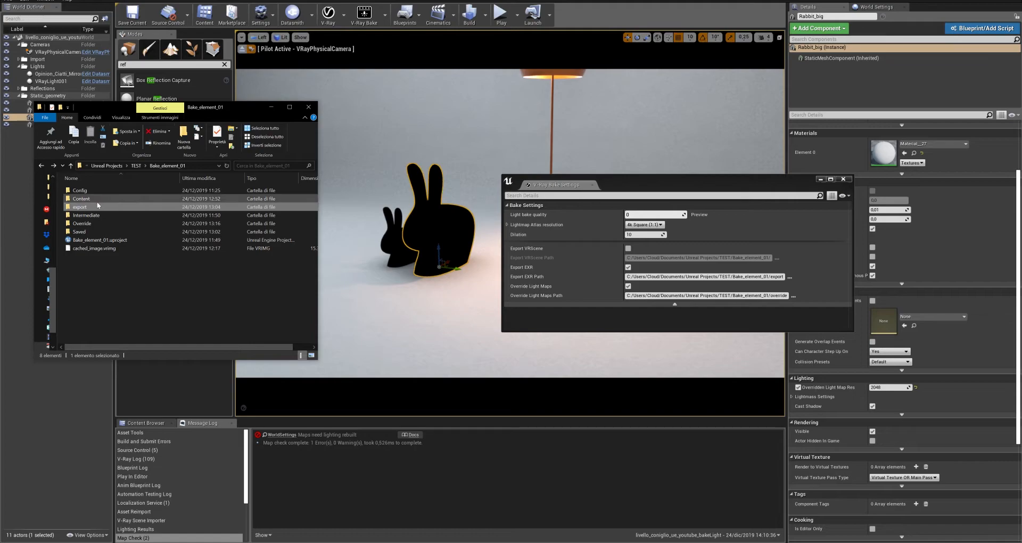
pyautogui.doubleClick(79, 206)
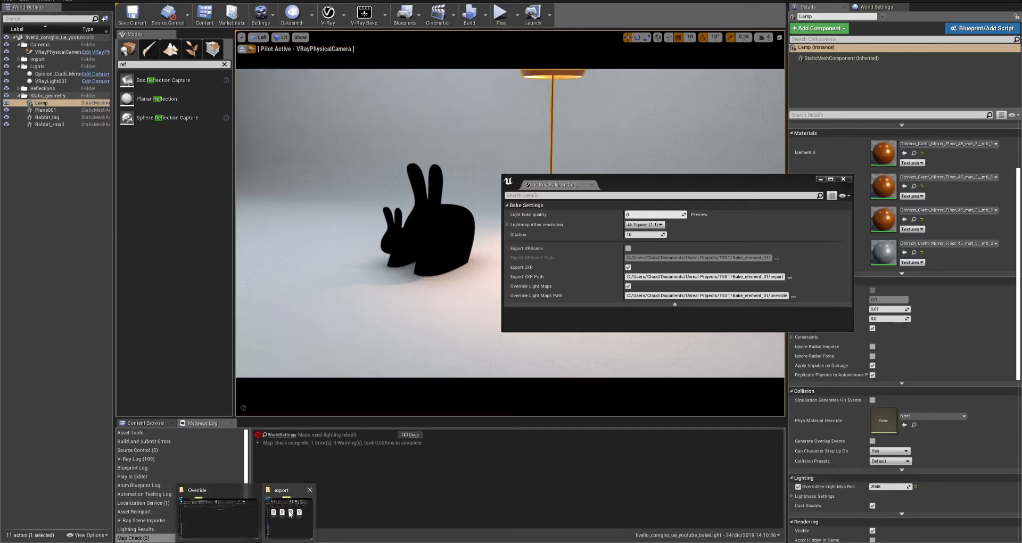
# Step: Bring the export folder window forward to review its four EXR lightmaps
pyautogui.click(289, 513)
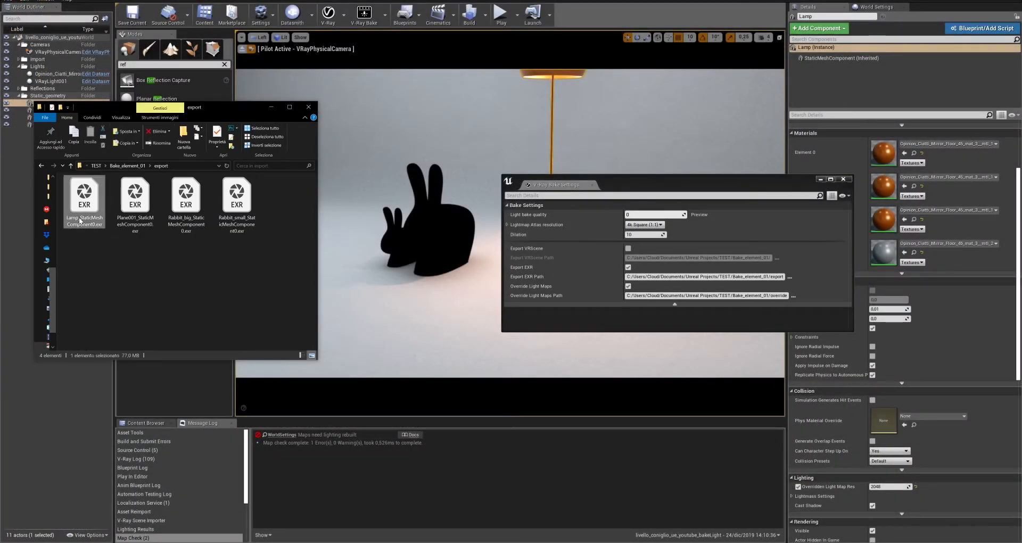
pyautogui.moveTo(84, 199)
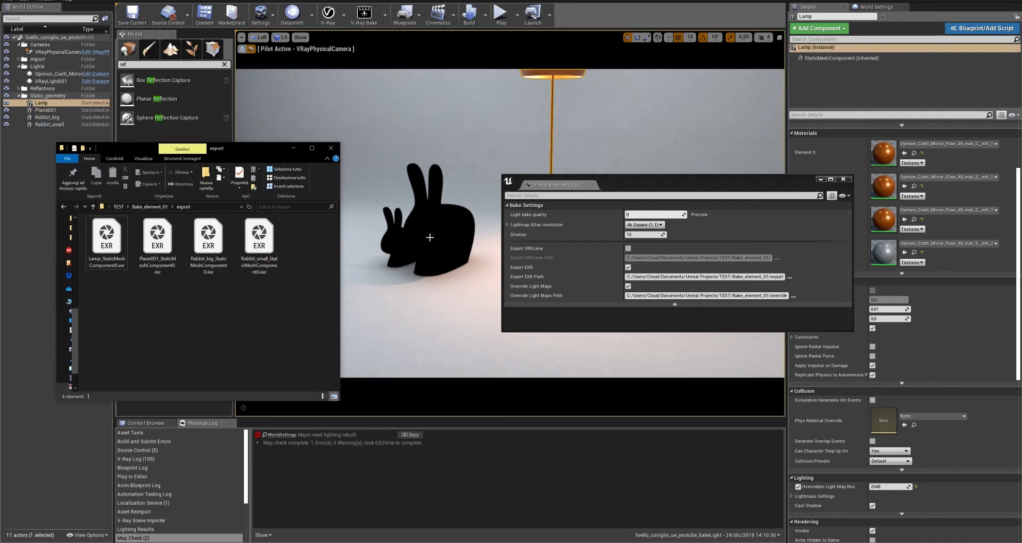
pyautogui.moveTo(427, 230)
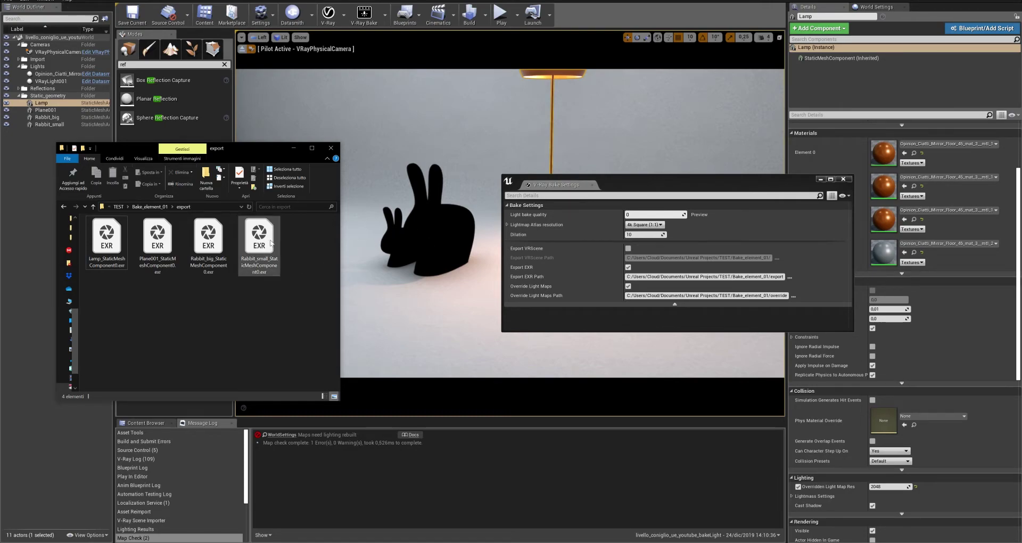
pyautogui.moveTo(420, 221)
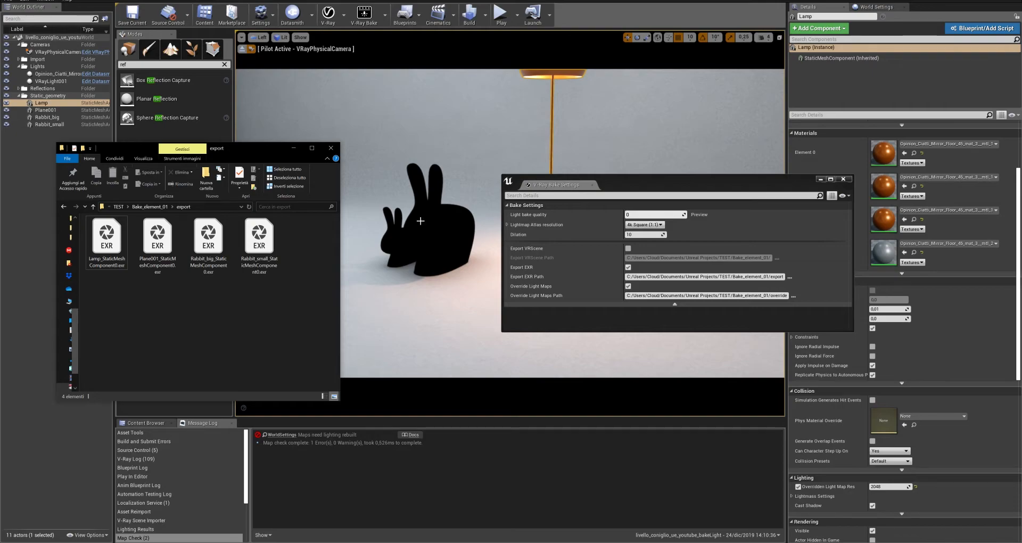
pyautogui.moveTo(275, 292)
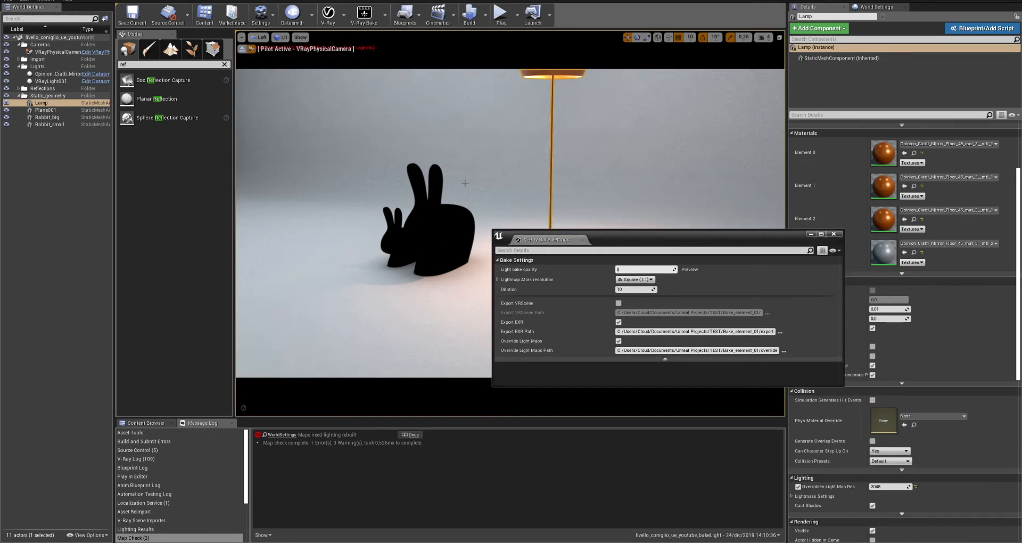
pyautogui.moveTo(377, 129)
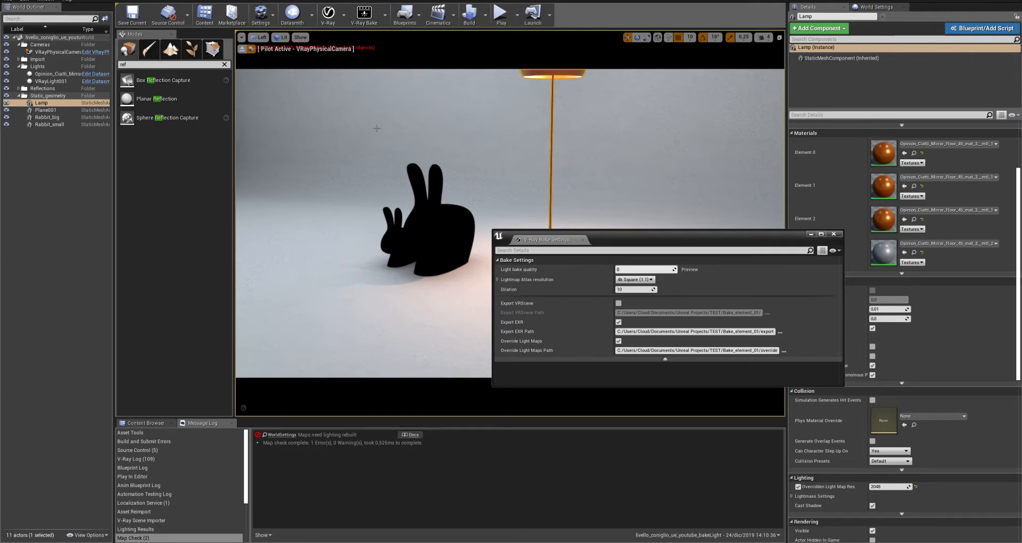
pyautogui.moveTo(297, 282)
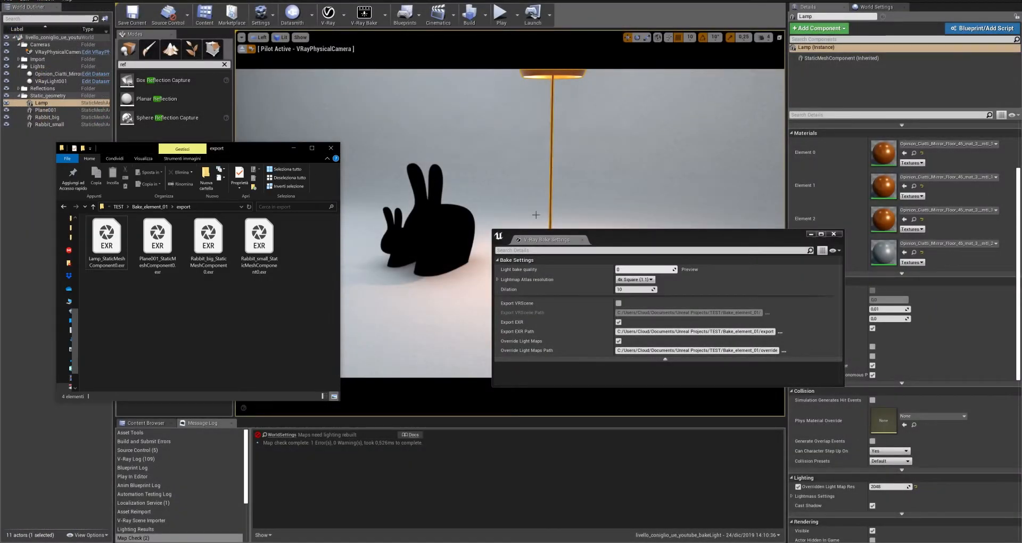
# Step: Copy the Lamp and Plane001 .exr lightmaps from export into Override
pyautogui.click(259, 244)
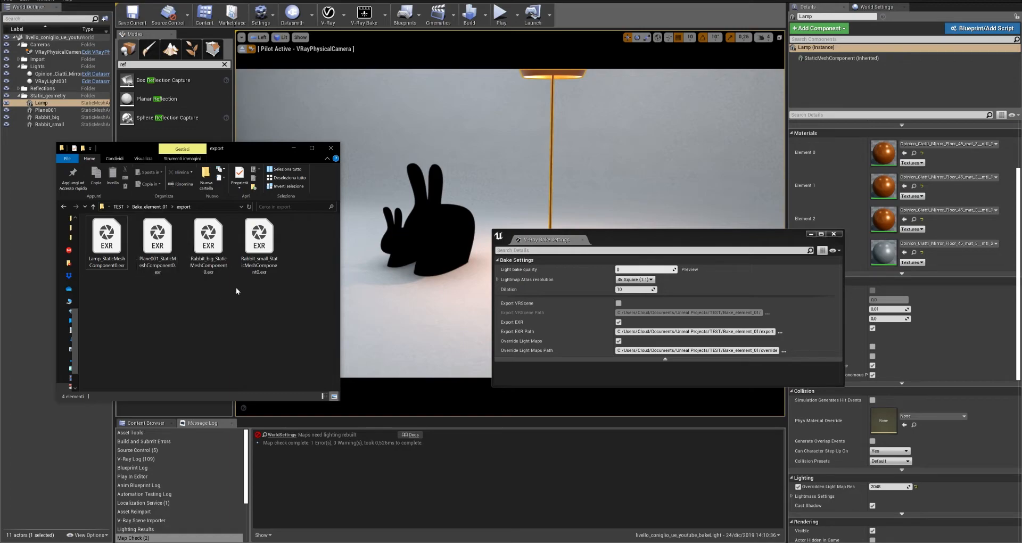
pyautogui.moveTo(363, 214)
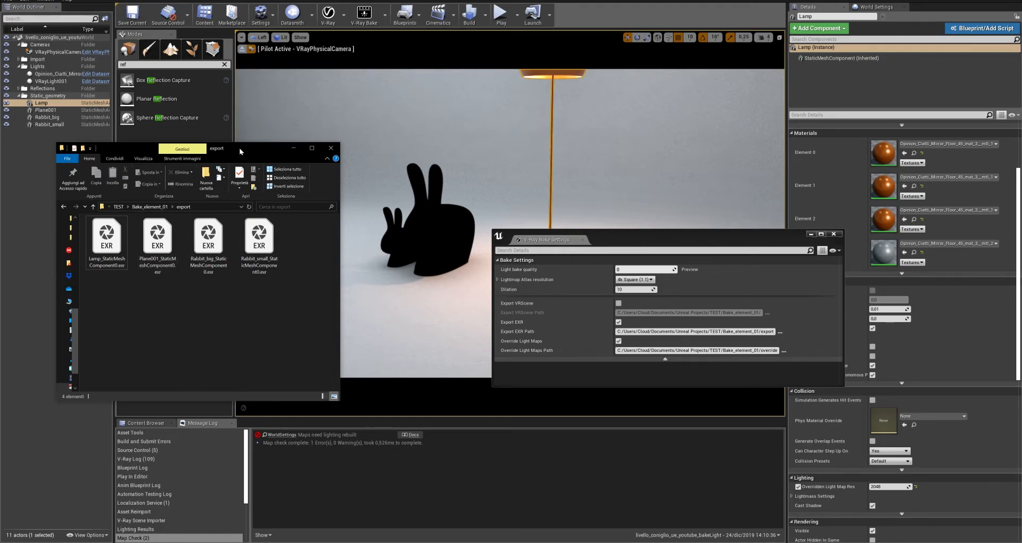
pyautogui.click(157, 237)
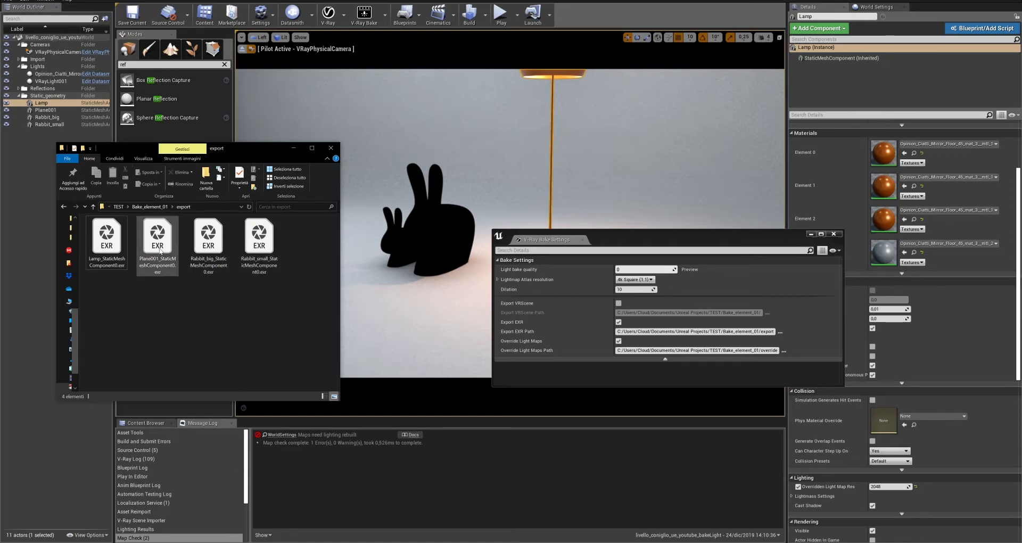
pyautogui.click(106, 238)
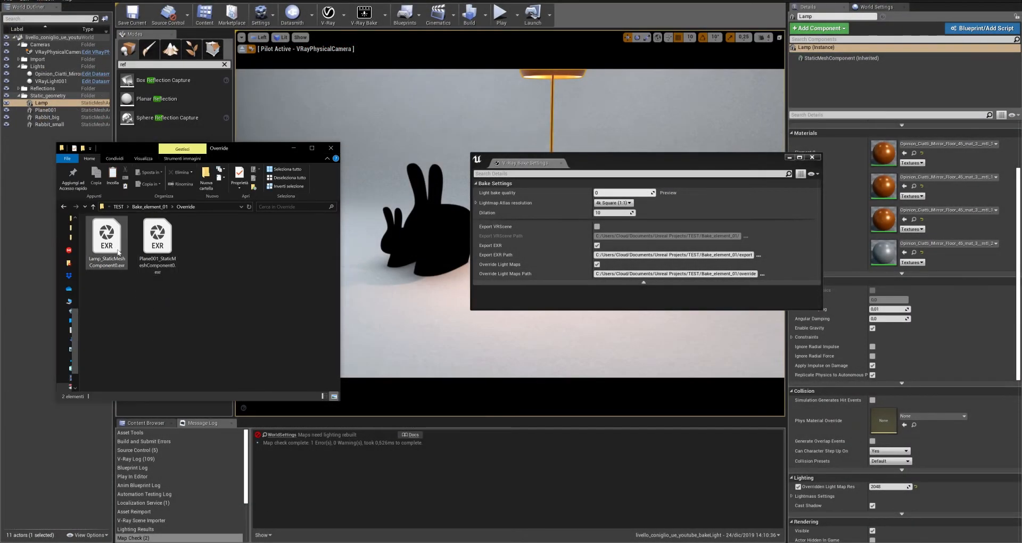
# Step: Confirm Override holds only the Lamp and Plane001 .exr files
pyautogui.click(206, 286)
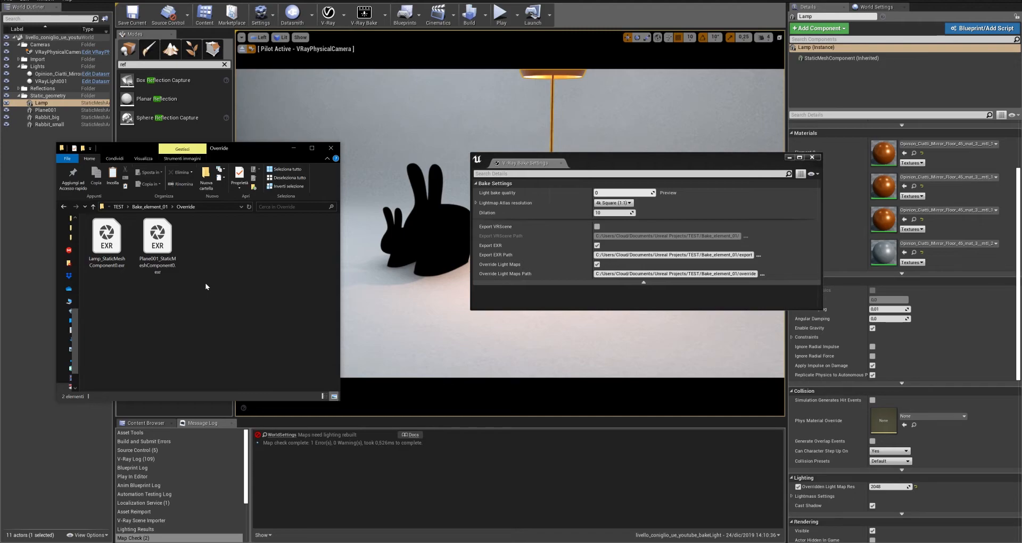
pyautogui.moveTo(222, 282)
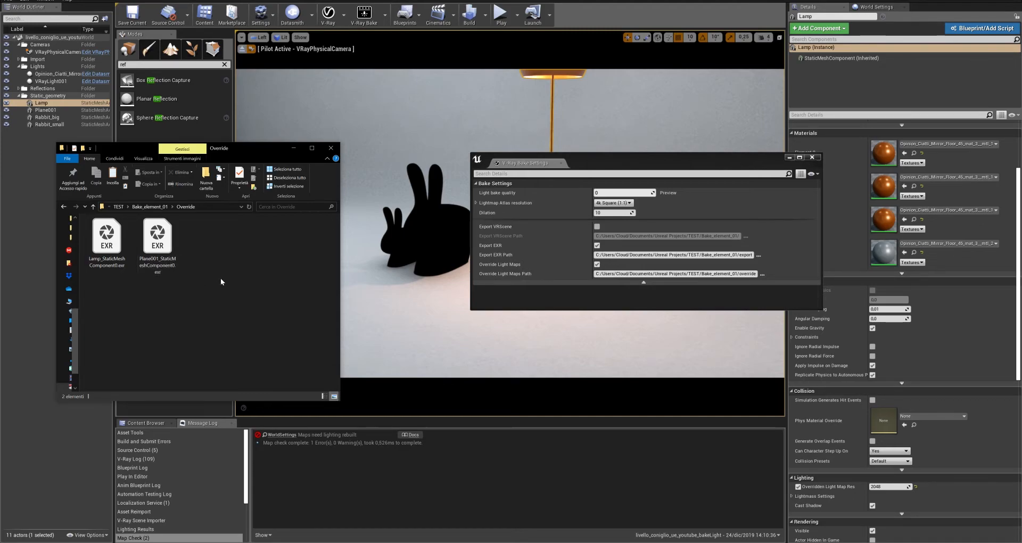
pyautogui.moveTo(221, 279)
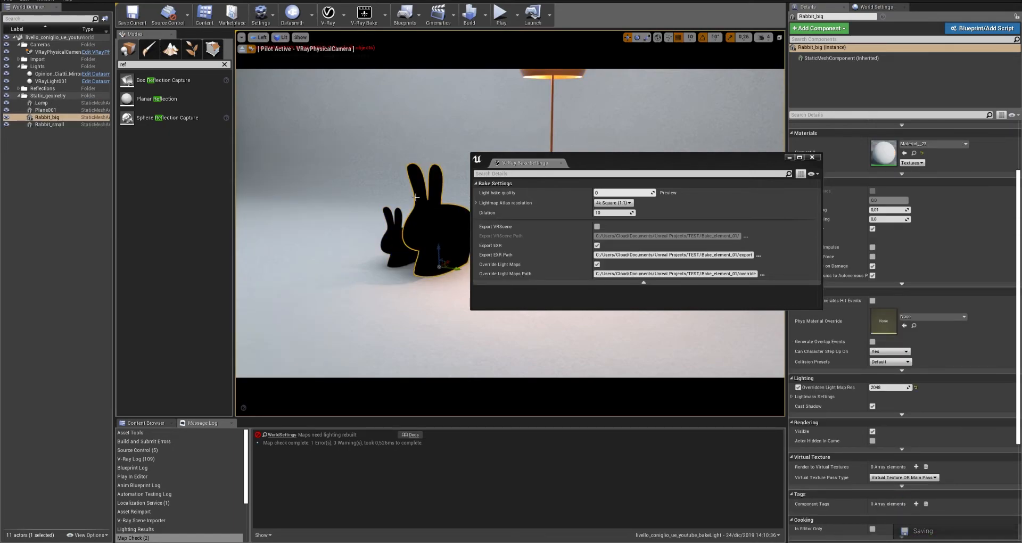
# Step: Run the V-Ray light bake with Override Light Maps enabled and let it finish
pyautogui.click(359, 15)
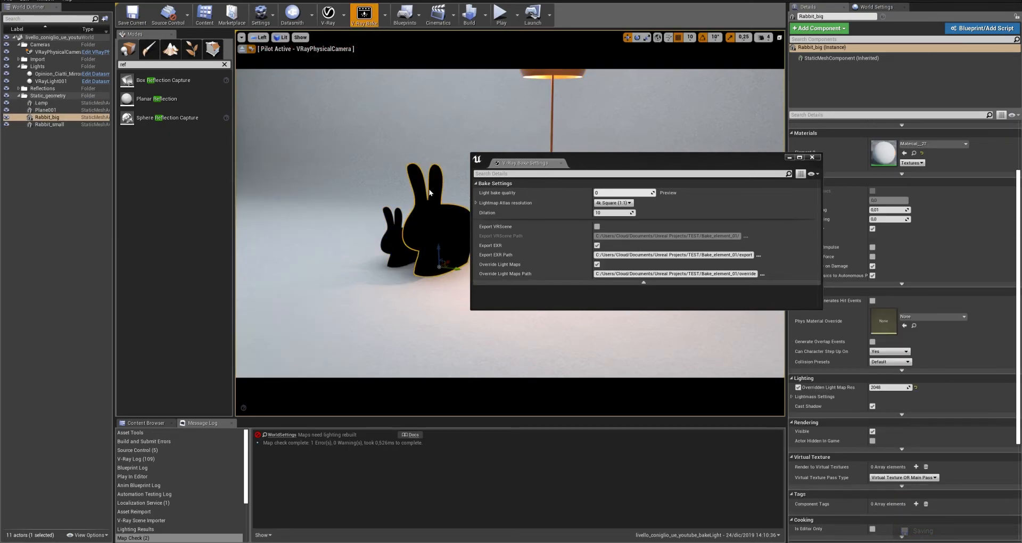
pyautogui.click(360, 14)
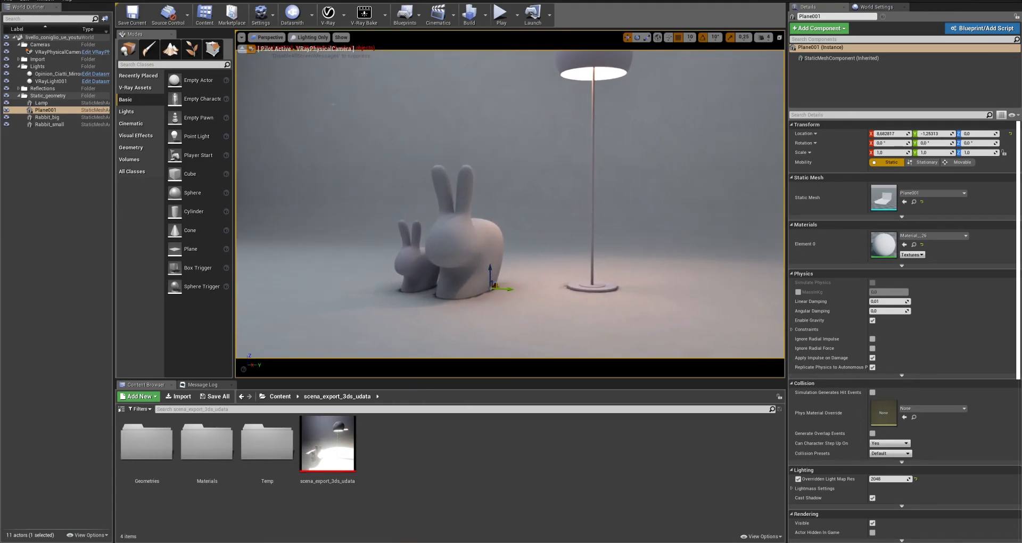
# Step: Switch the viewport to Lit mode and bring the Override folder window forward
pyautogui.click(310, 37)
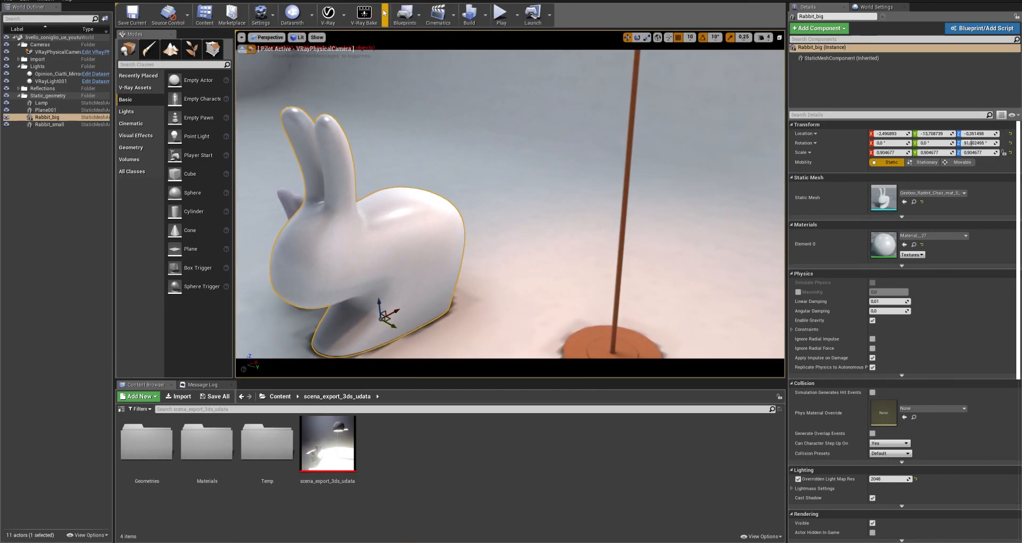
pyautogui.click(362, 15)
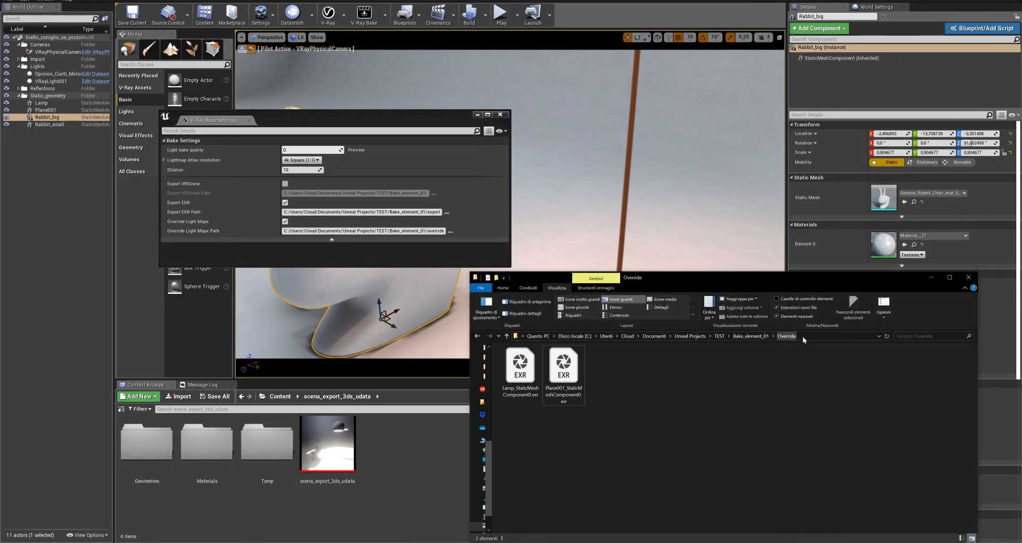
pyautogui.moveTo(631, 288)
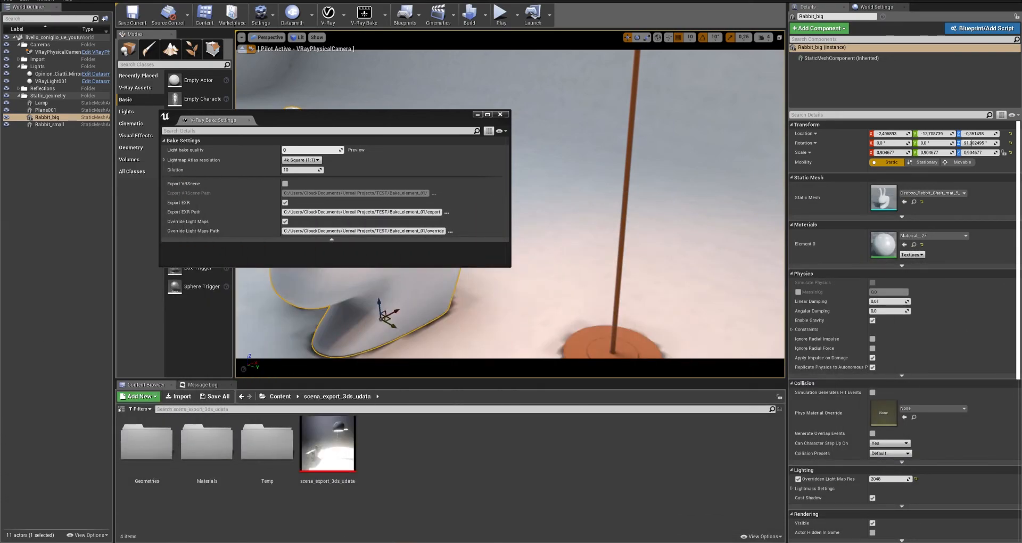
# Step: Show the Chaos Group V-Ray for Unreal bake documentation page
pyautogui.click(500, 115)
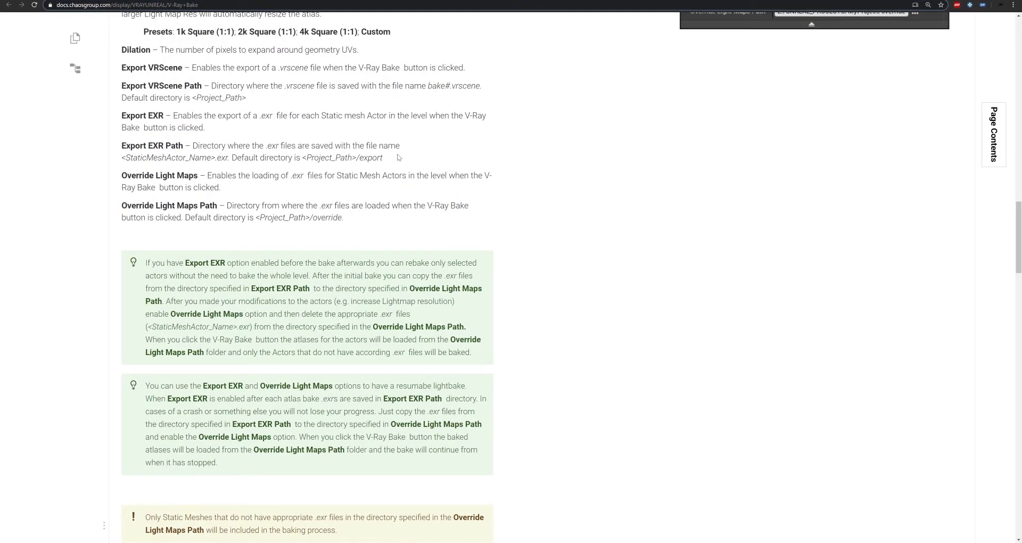
# Step: Review the Export EXR and Override Light Maps tips on the V-Ray docs page
pyautogui.click(123, 4)
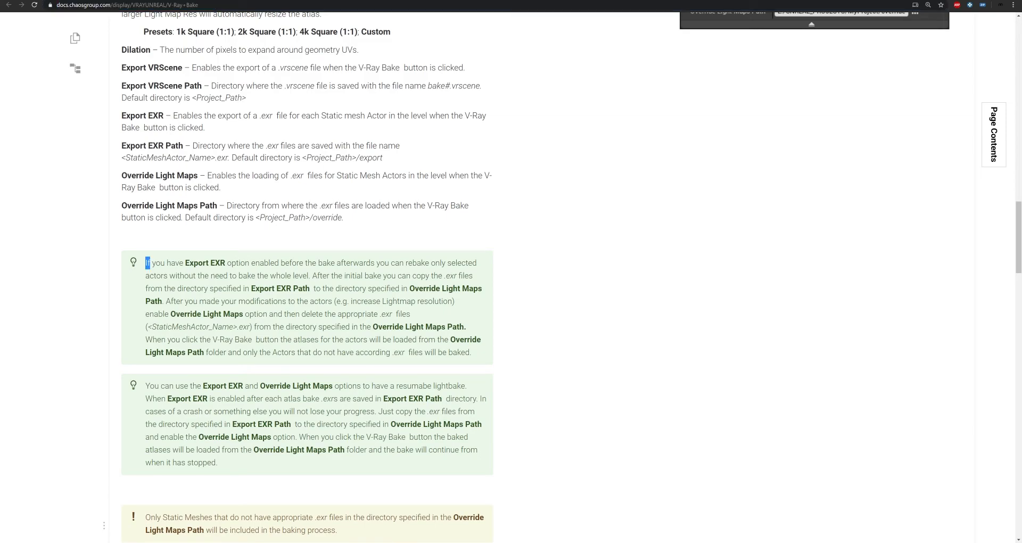
pyautogui.scroll(-3)
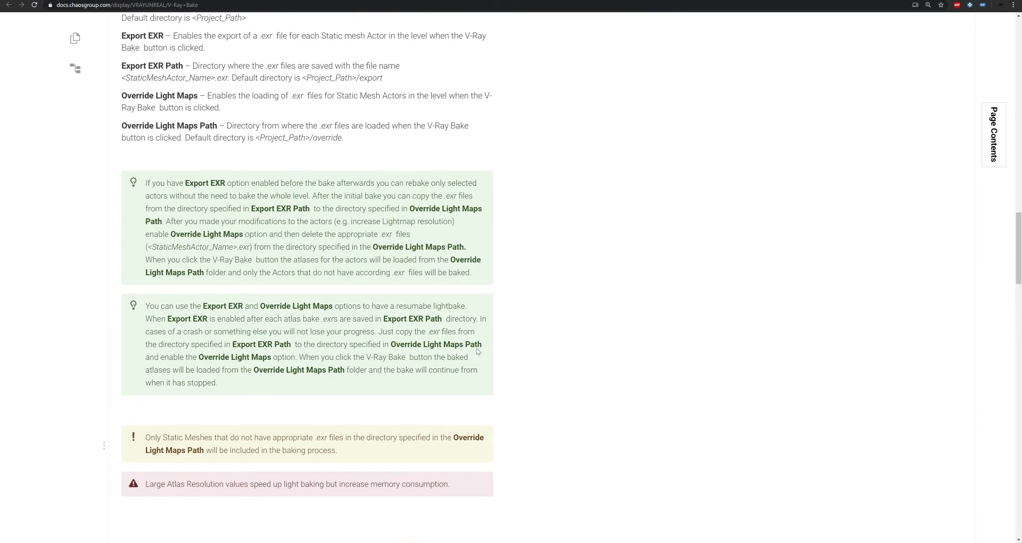
pyautogui.scroll(3)
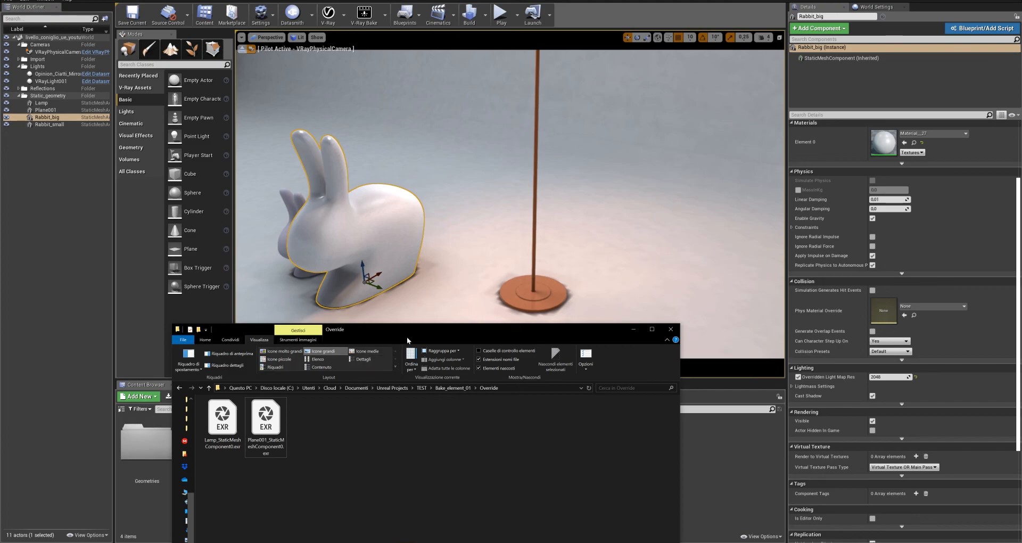
# Step: Minimize the Override folder Explorer window to uncover the Unreal viewport
pyautogui.click(671, 329)
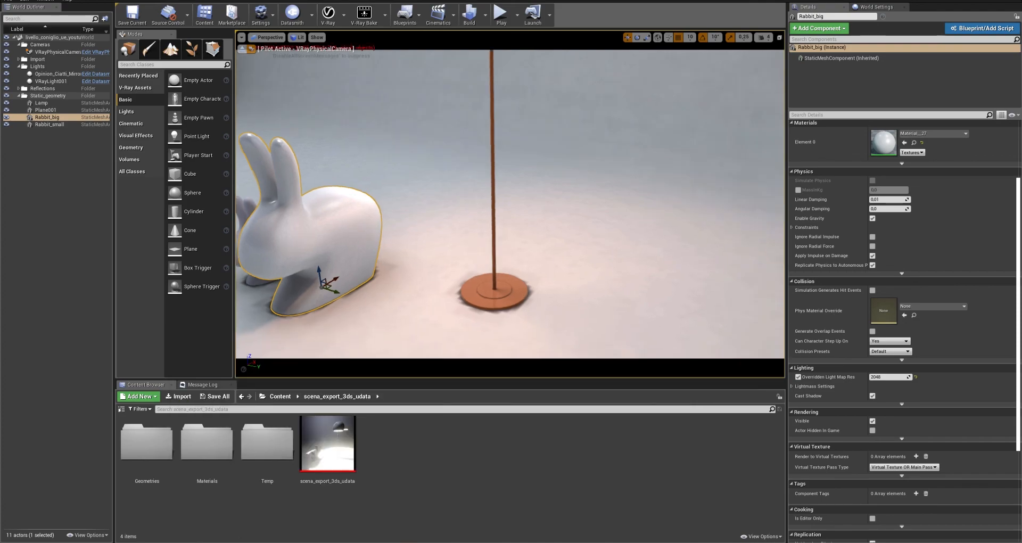